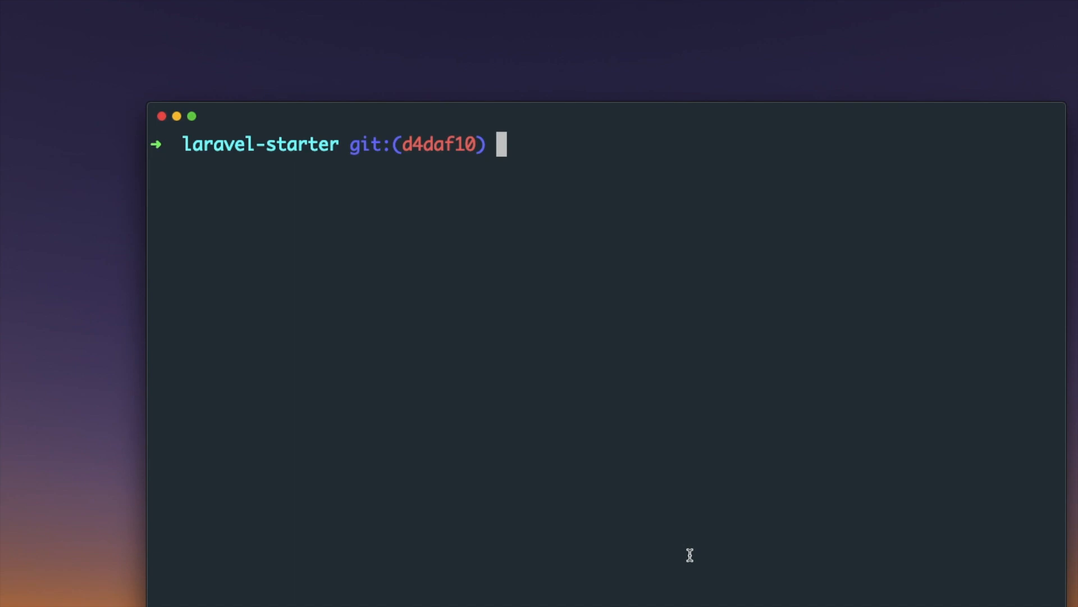
Generate ForgotPasswordController in the Terminal with php artisan make:controller
{"action": "type", "text": "php artisan make"}
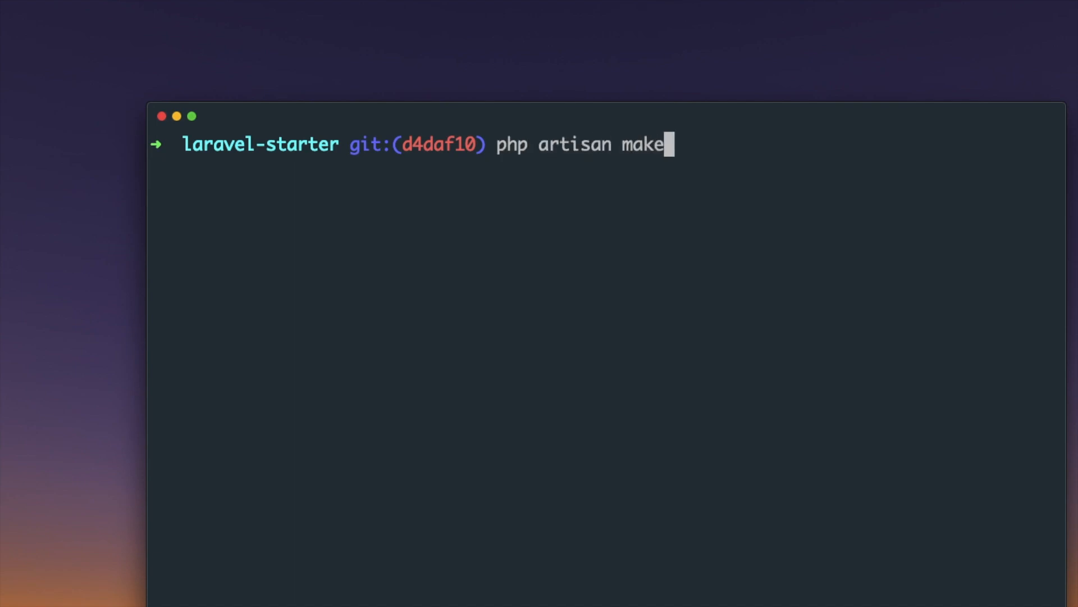
{"action": "type", "text": ":controller ForgotPassword"}
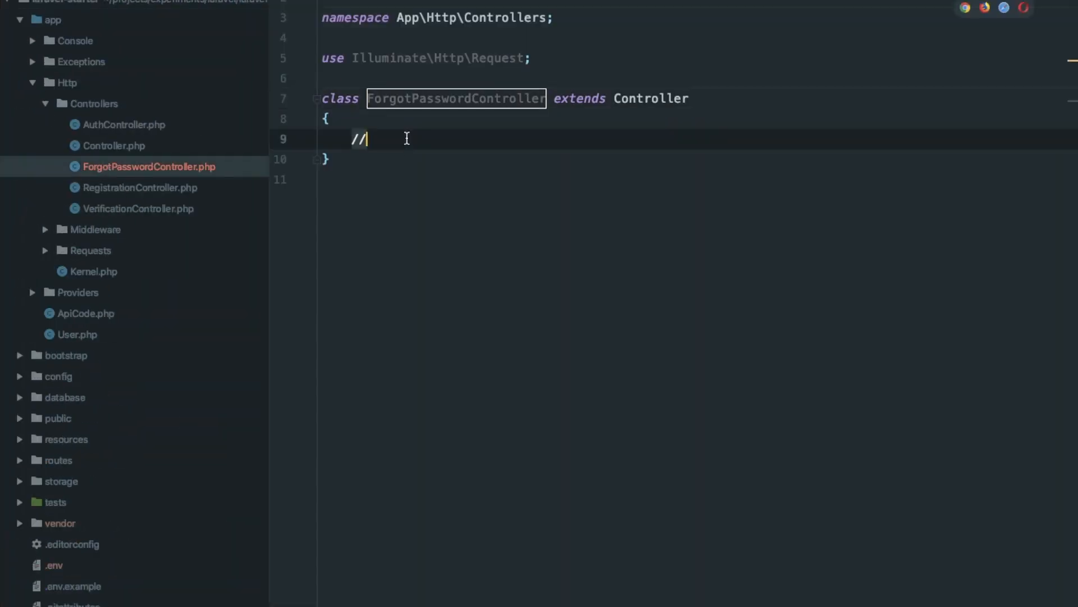
Declare forgot() and validate the request's email into $credentials
{"action": "type", "text": "public function forgot() {"}
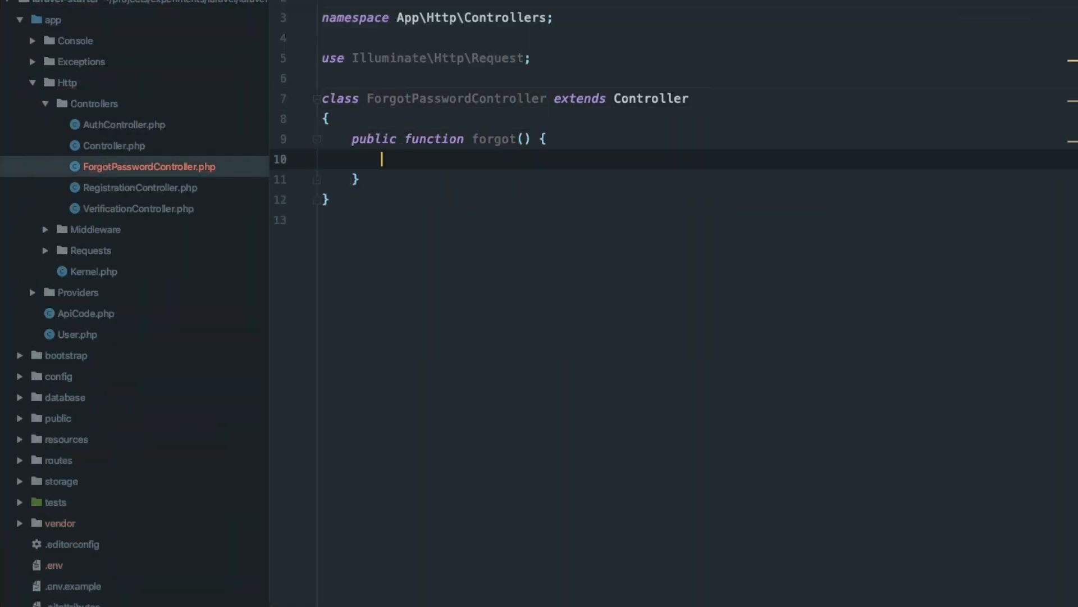
{"action": "type", "text": "re"}
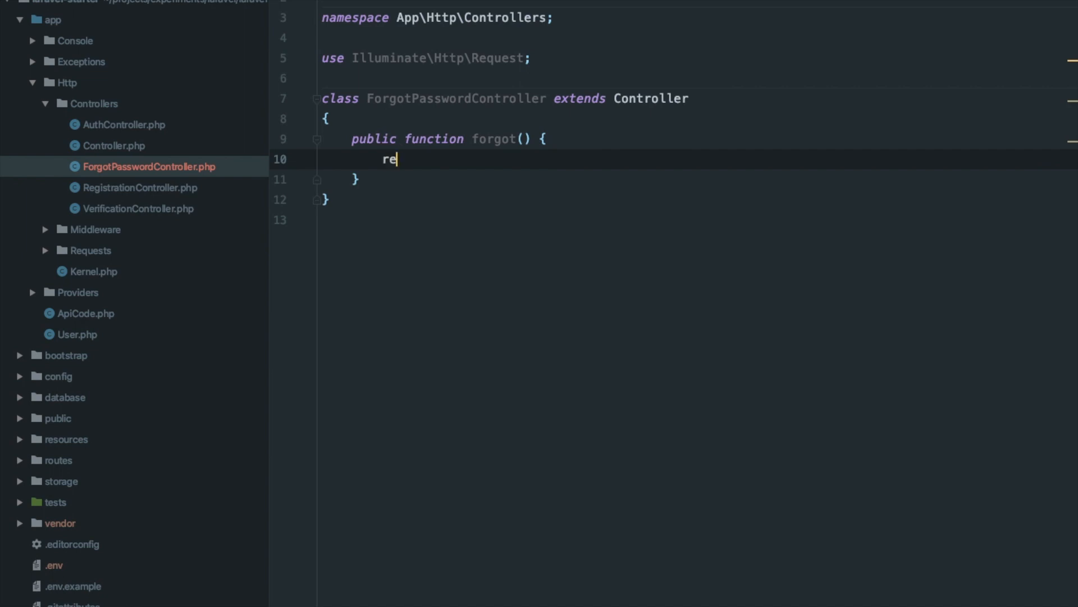
{"action": "type", "text": "quest()->validate(['"}
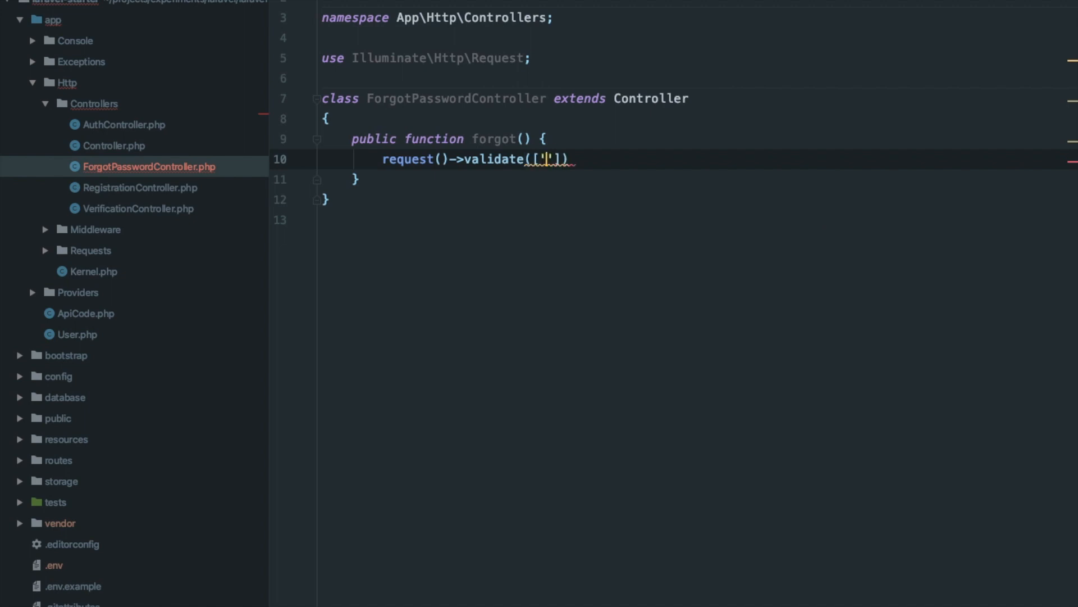
{"action": "type", "text": "email' => 'required|email"}
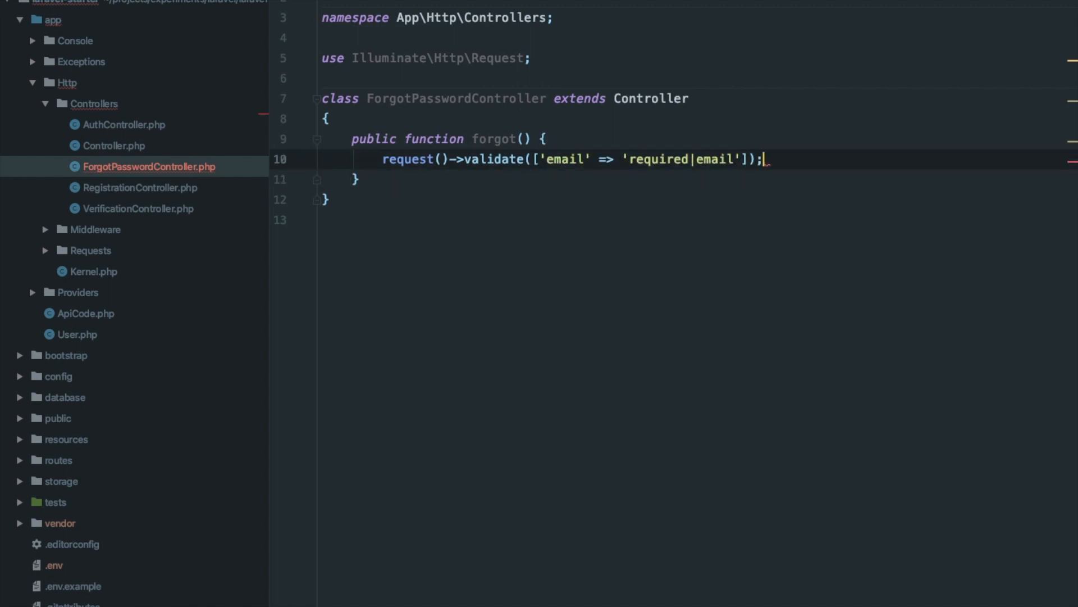
{"action": "type", "text": "$credentials ="}
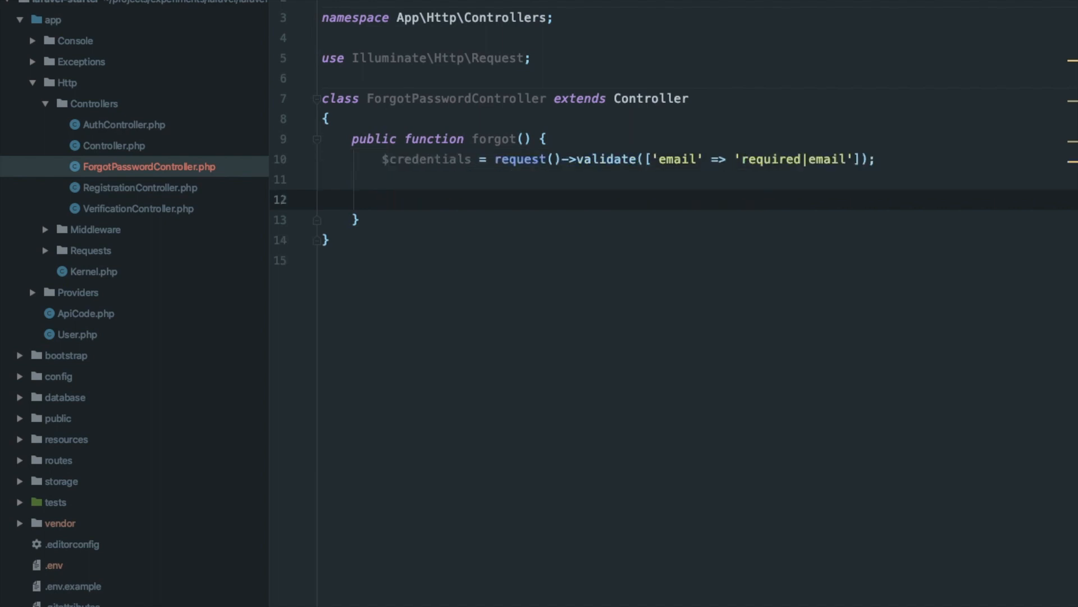
Send the reset link via Password::sendResetLink($credentials) and return respondWithMessage
{"action": "type", "text": "Pas"}
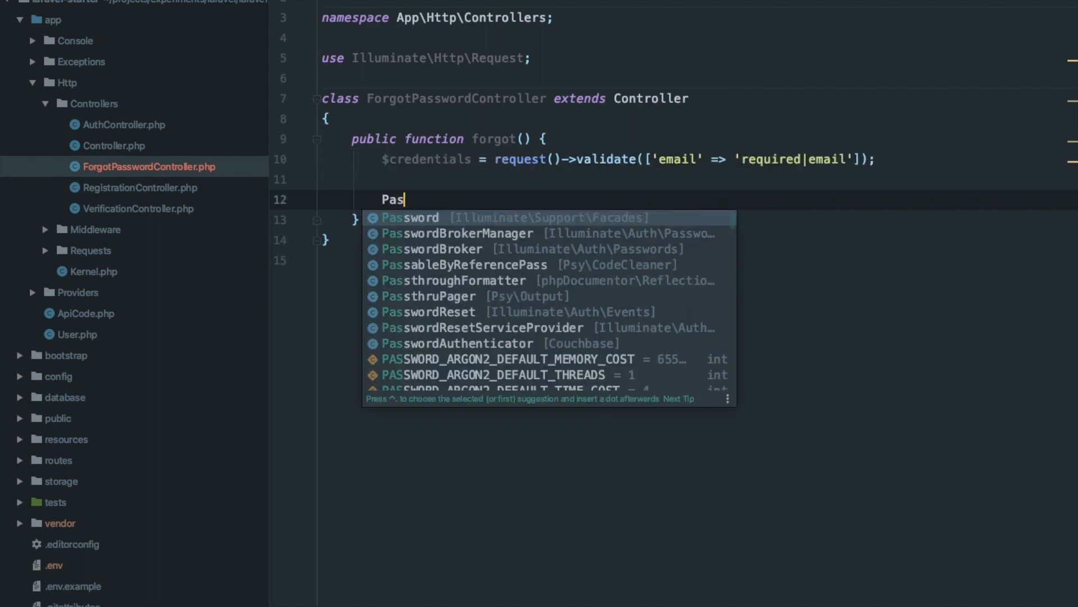
{"action": "type", "text": "sword::"}
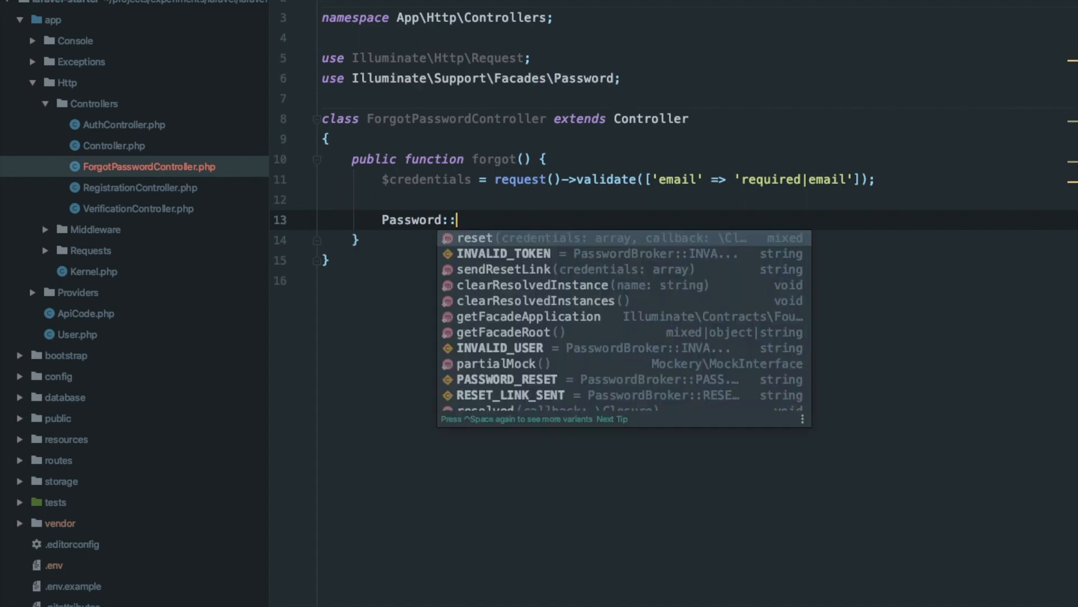
{"action": "type", "text": "sendResetLink("}
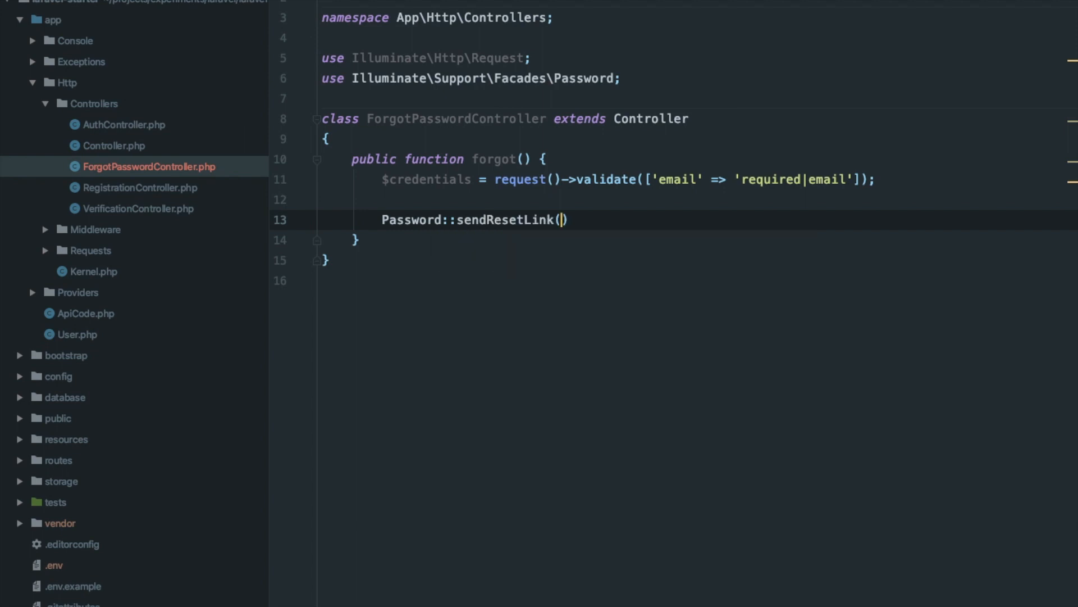
{"action": "type", "text": "$"}
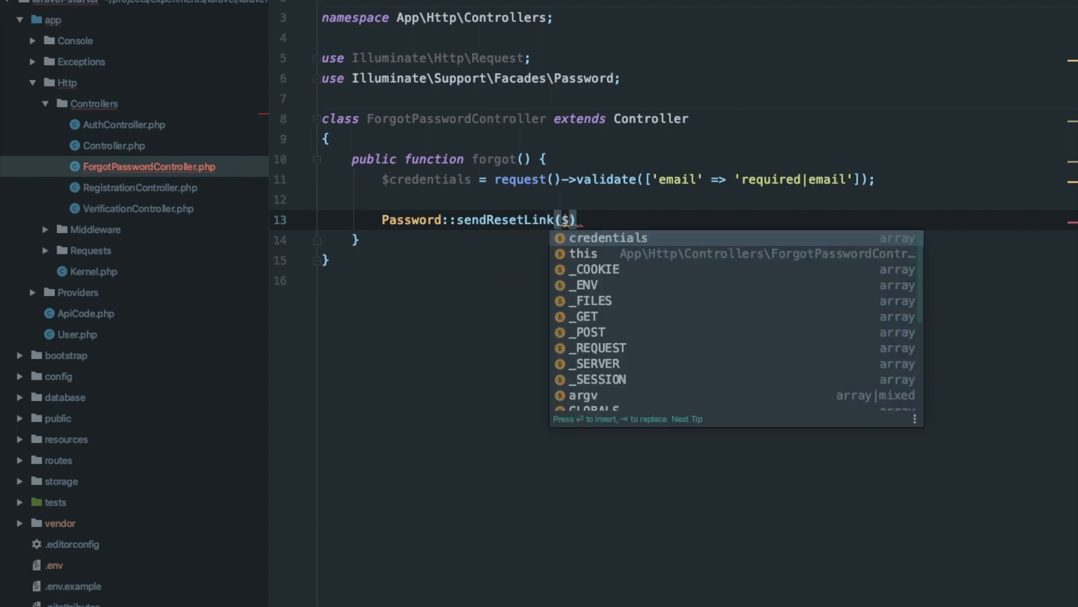
{"action": "key", "text": "Enter"}
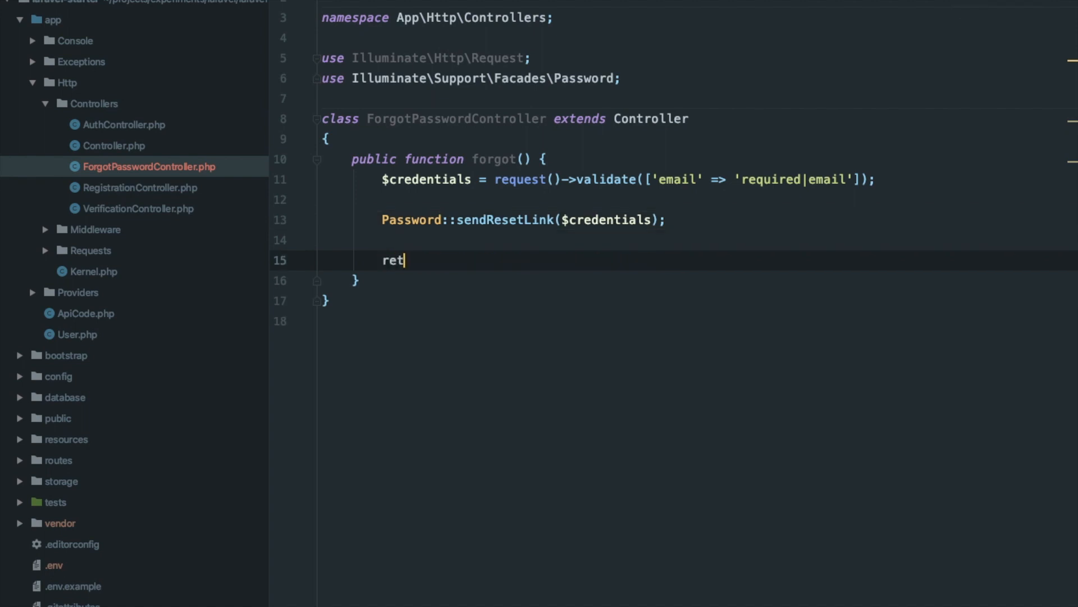
{"action": "type", "text": "urn $this->res"}
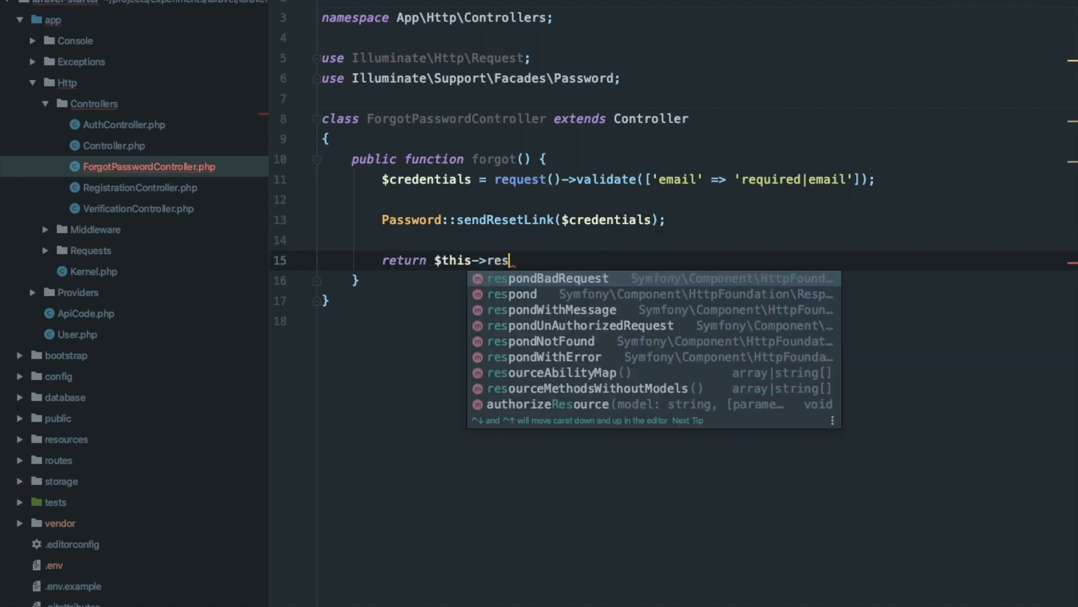
{"action": "left_click", "coordinate": [550, 309]}
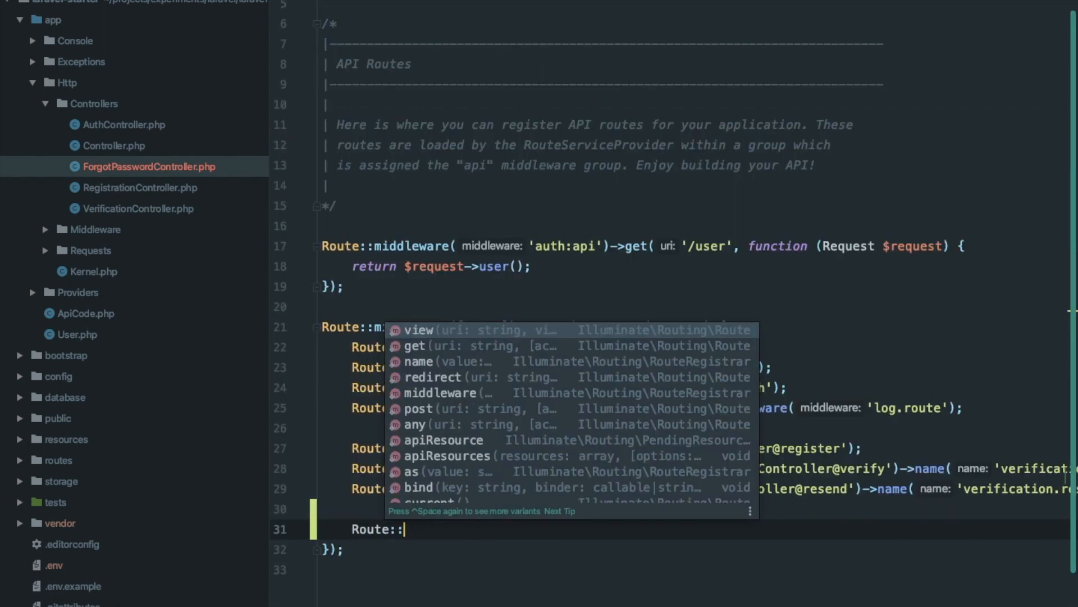
Add a POST password/email route to ForgotPasswordController@forgot, then return to the controller
{"action": "type", "text": "Route::post( uri: 'password/email', action: 'Forgot'"}
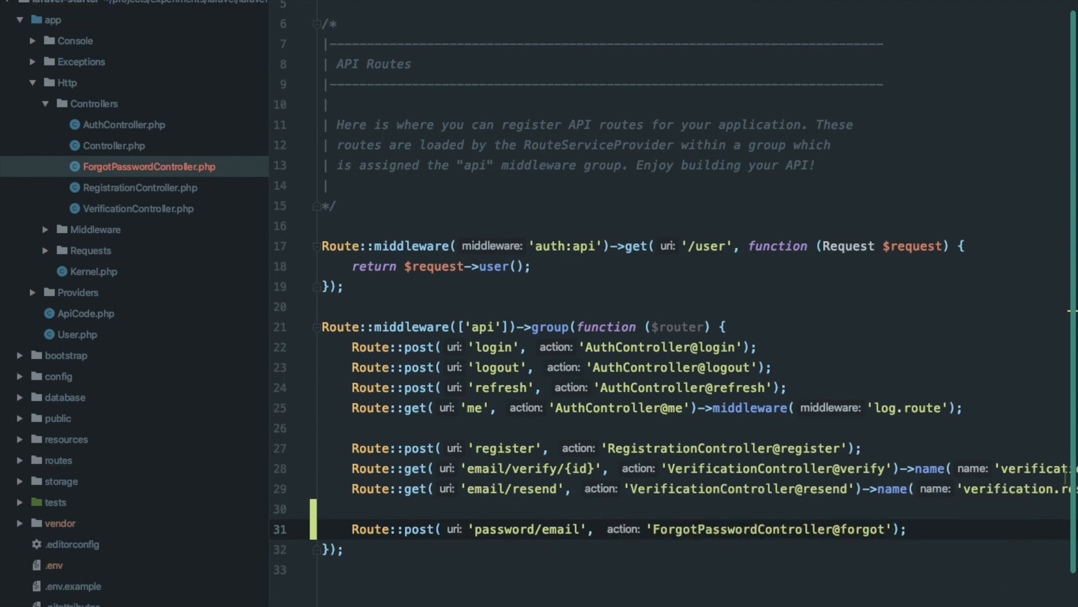
{"action": "left_click", "coordinate": [148, 167]}
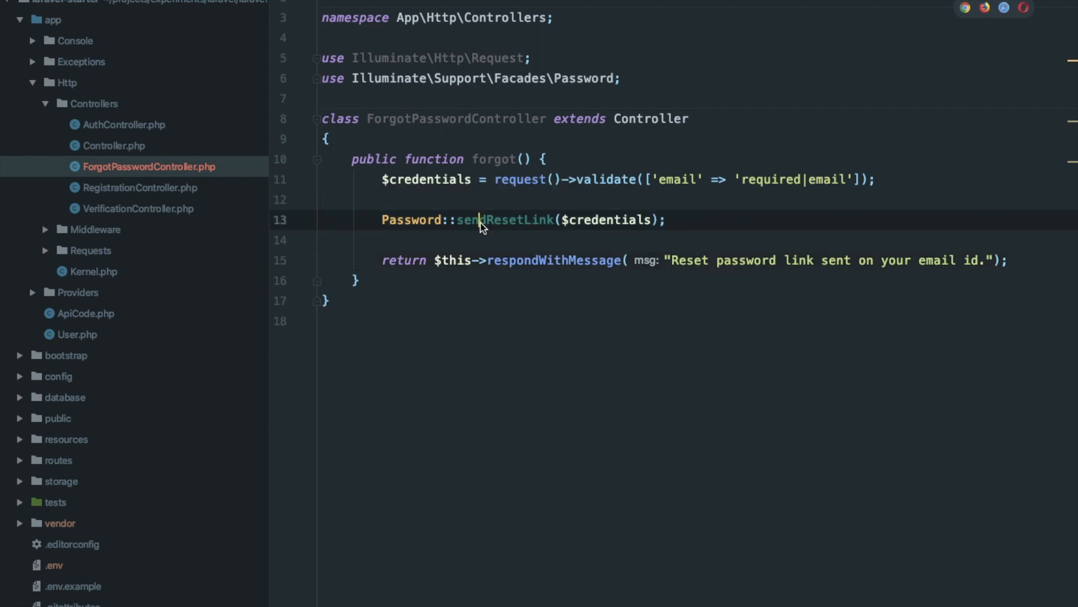
Inspect PasswordBroker's sendResetLink source by jumping to its definition and scrolling through
{"action": "left_click", "coordinate": [483, 219]}
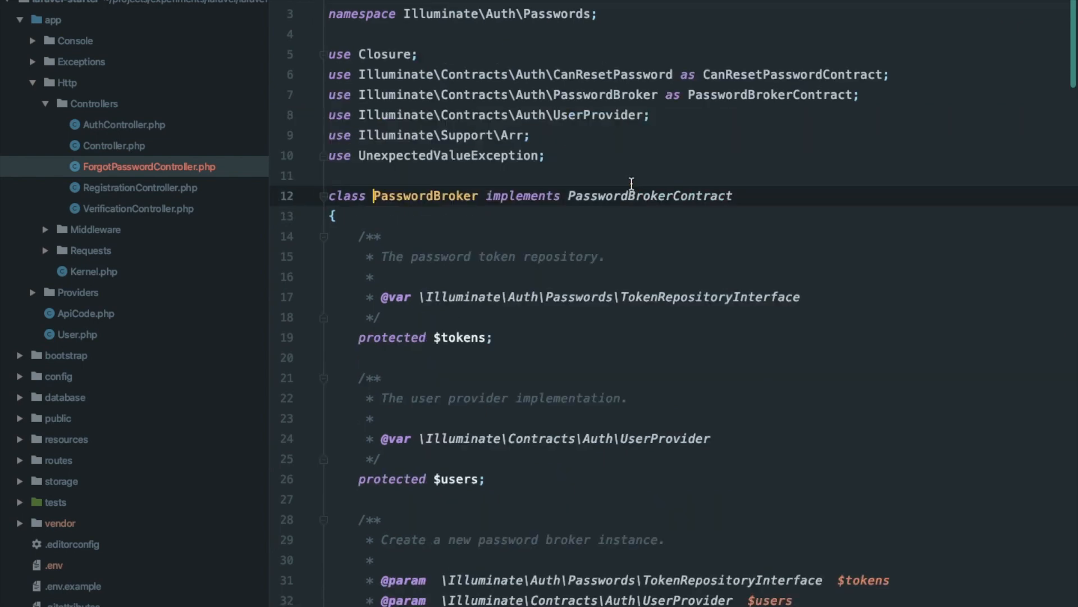
{"action": "scroll", "scroll_direction": "down", "scroll_amount": 3}
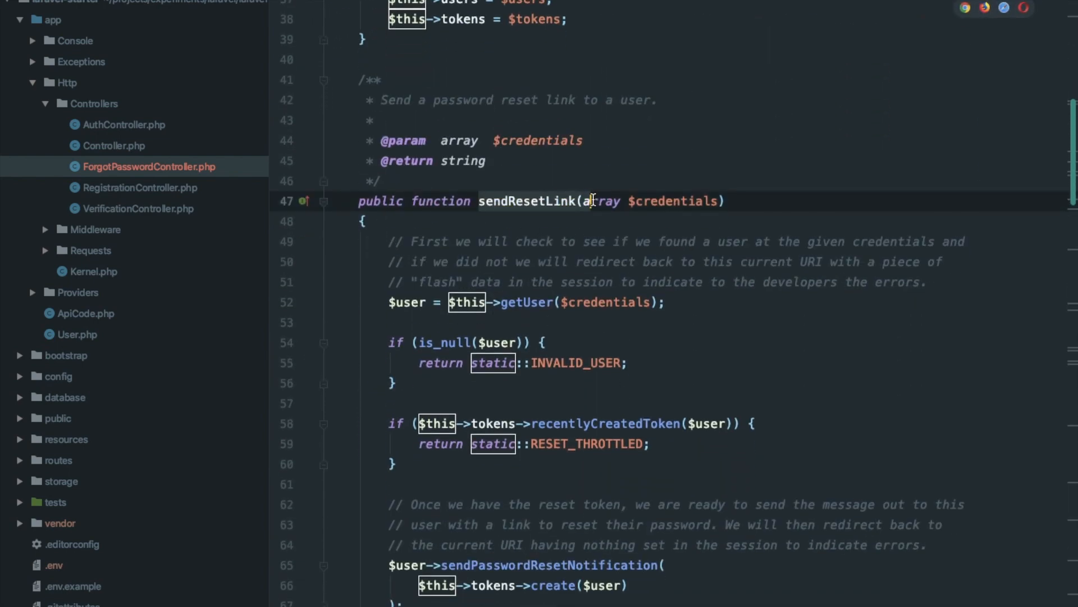
{"action": "double_click", "coordinate": [527, 201]}
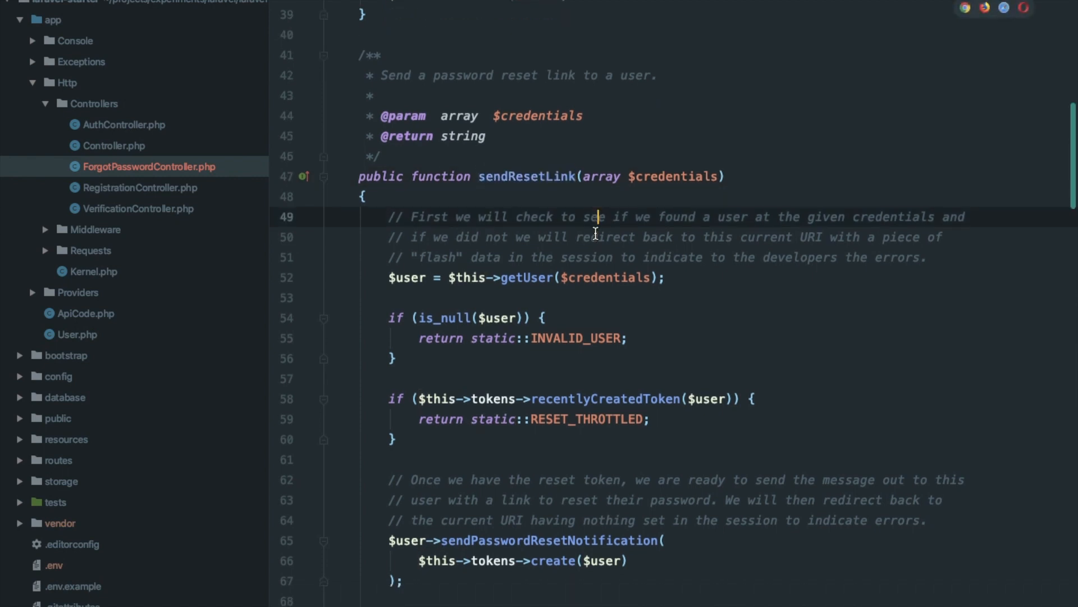
{"action": "scroll", "scroll_direction": "down", "scroll_amount": 3}
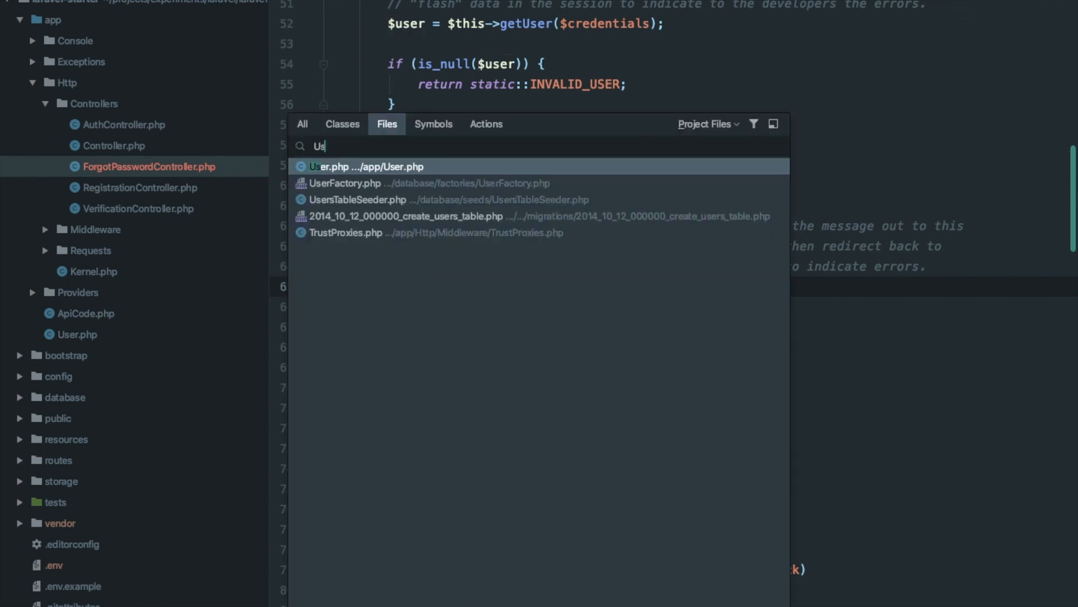
Trace the User model through CanResetPassword to ResetPassword's toMail password.reset URL
{"action": "left_click", "coordinate": [360, 166]}
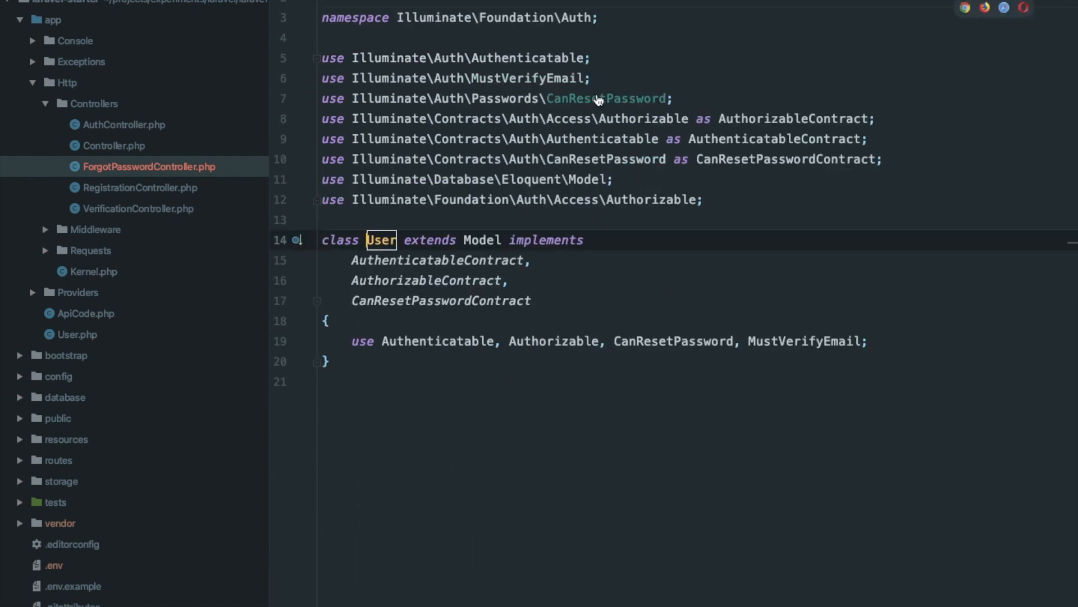
{"action": "left_click", "coordinate": [599, 99]}
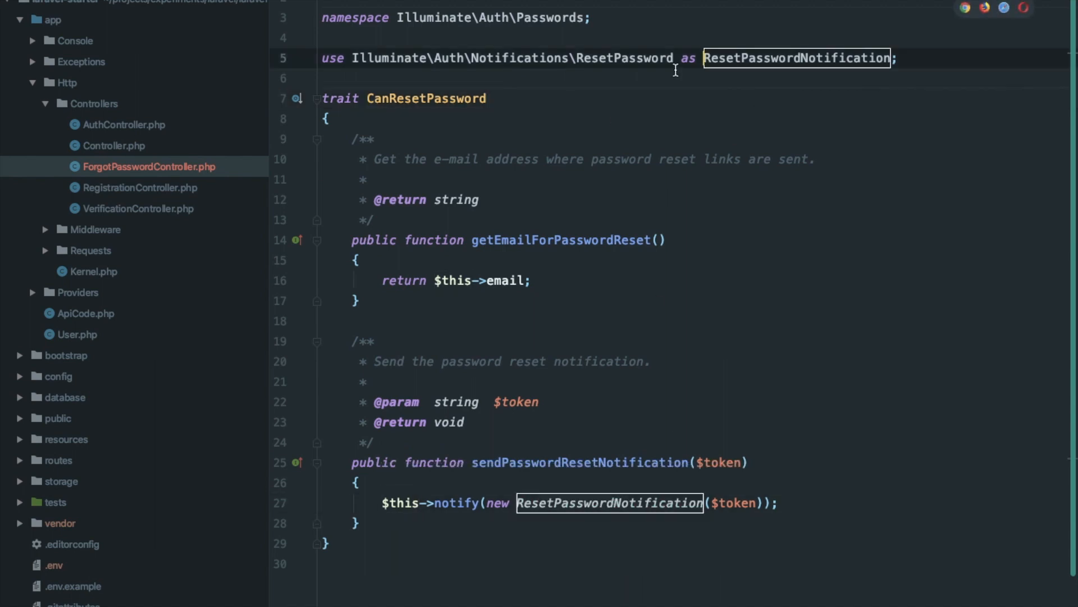
{"action": "scroll", "scroll_direction": "down", "scroll_amount": 3}
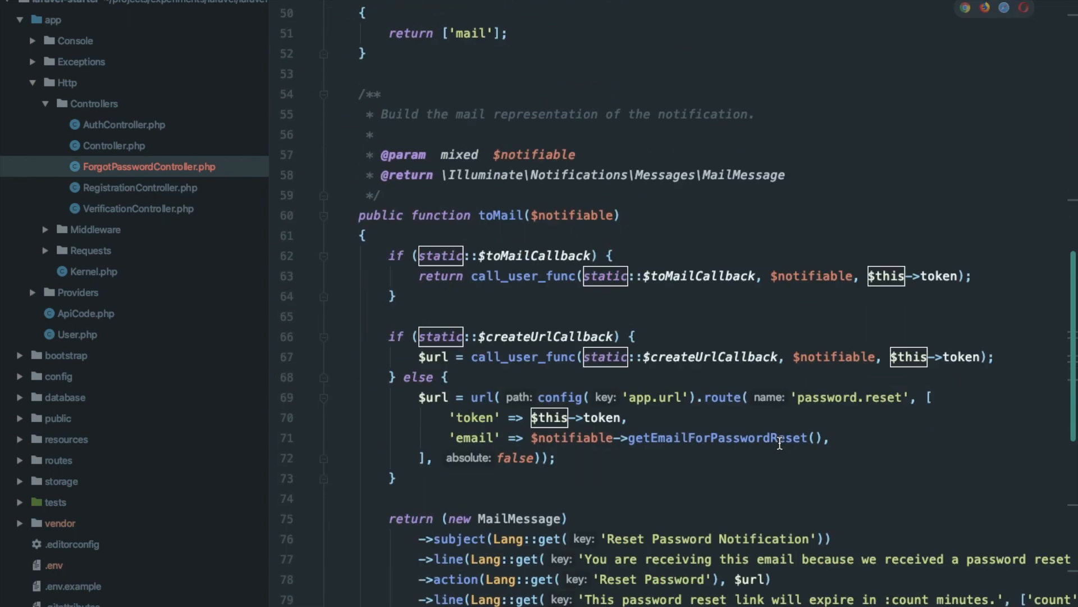
{"action": "scroll", "scroll_direction": "down", "scroll_amount": 3}
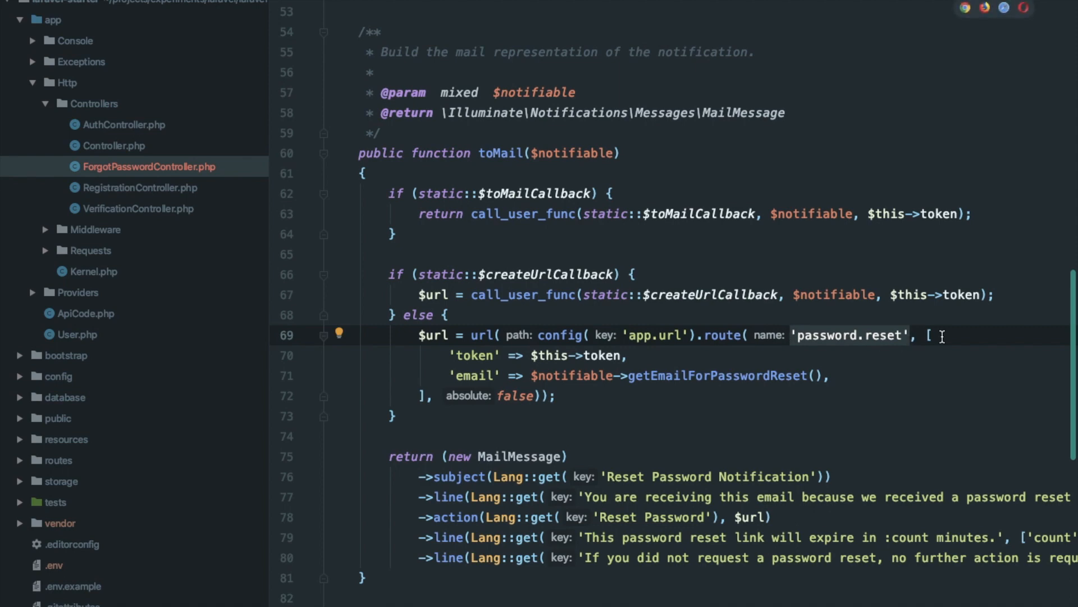
{"action": "left_click", "coordinate": [895, 365]}
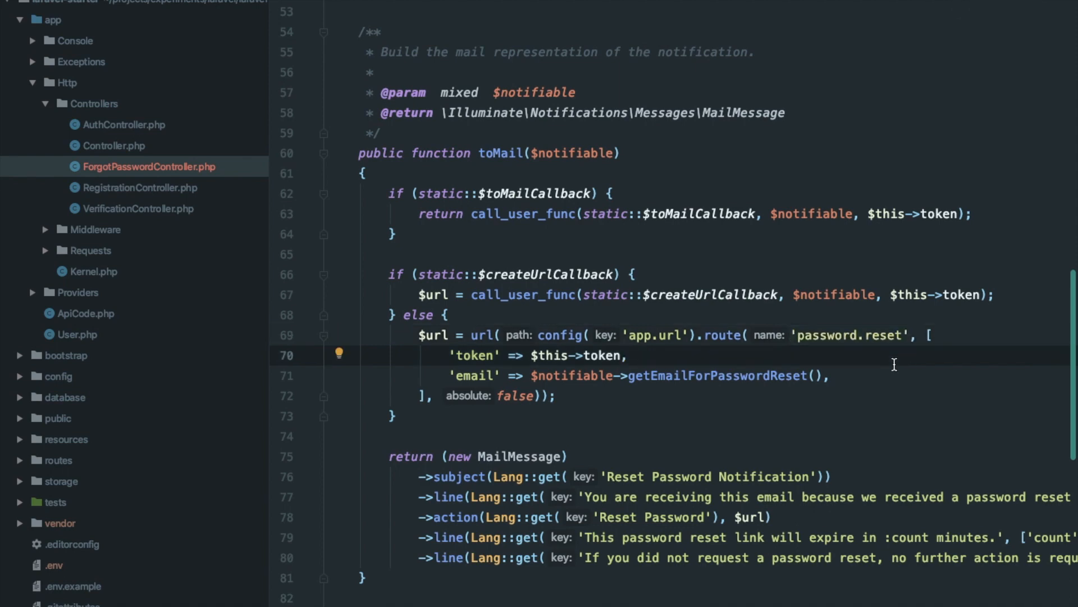
{"action": "type", "text": "web"}
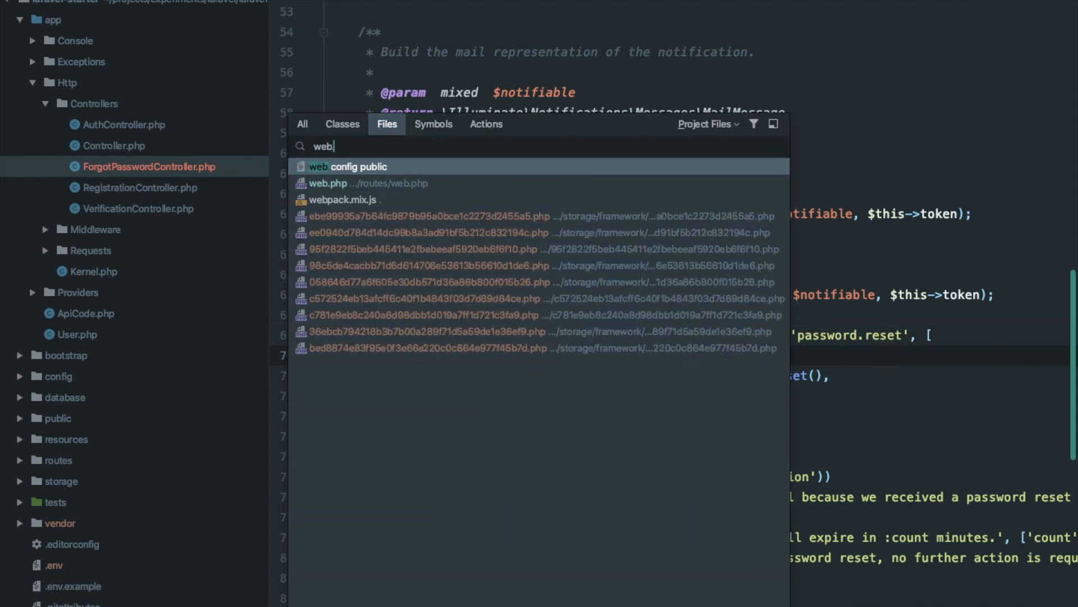
Check the password.reset web route and add a hidden token input to reset_password.blade.php
{"action": "left_click", "coordinate": [329, 183]}
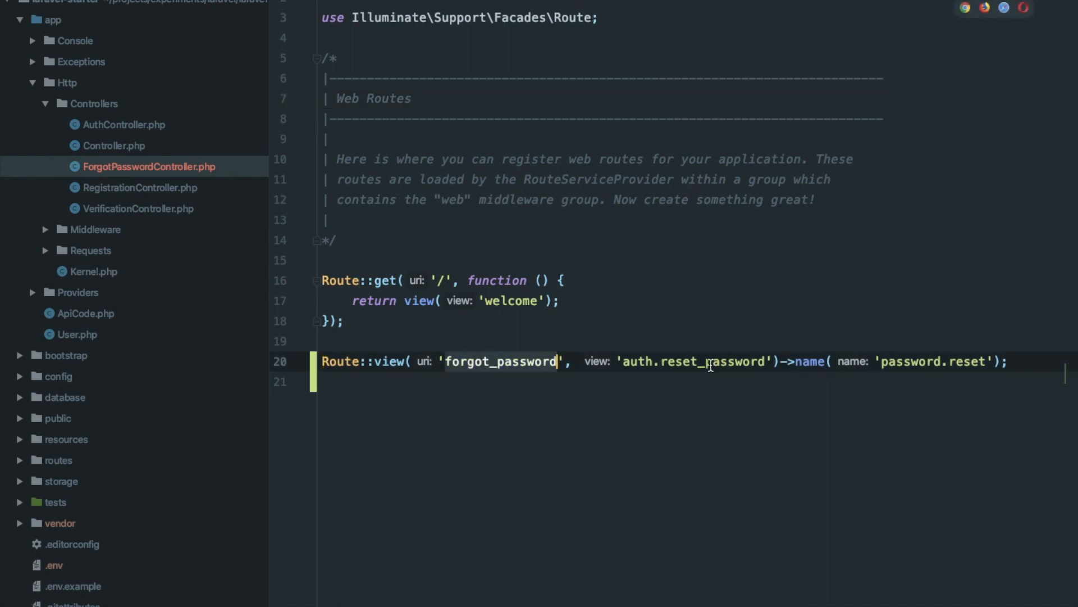
{"action": "left_click", "coordinate": [963, 361]}
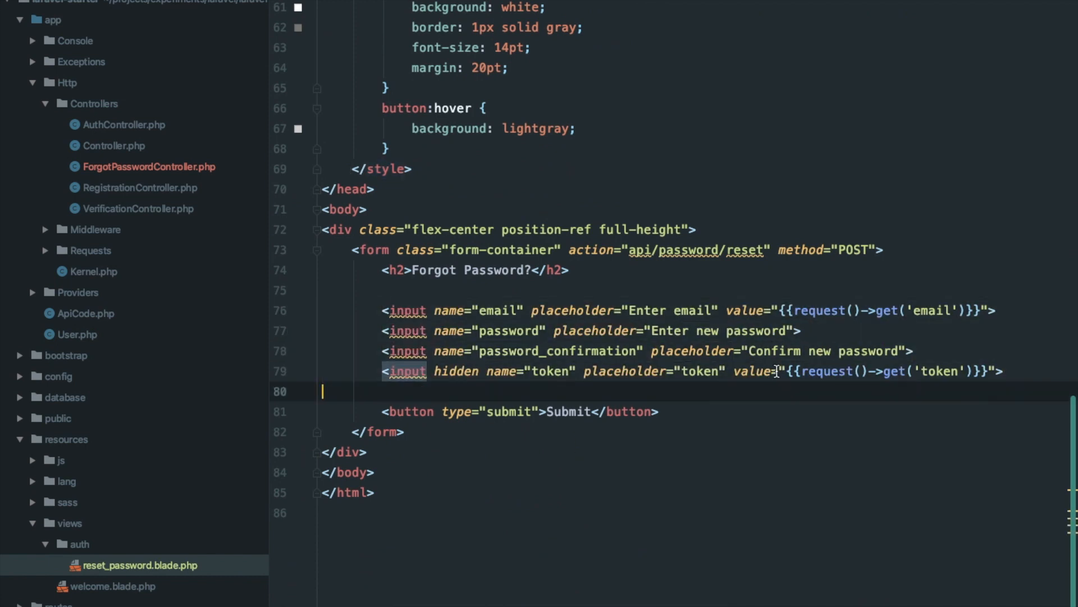
{"action": "double_click", "coordinate": [558, 351]}
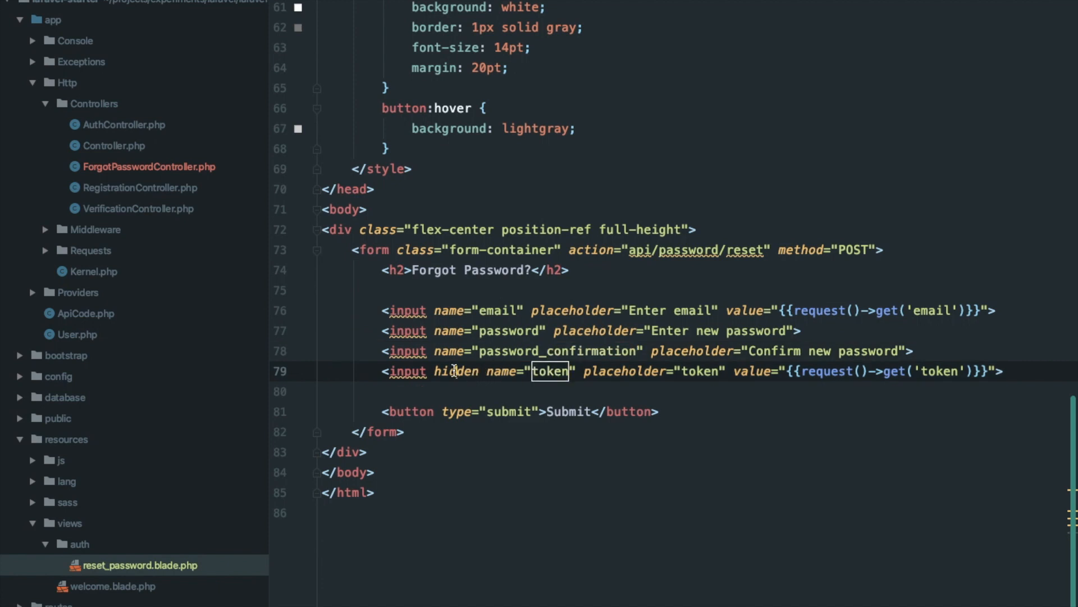
{"action": "double_click", "coordinate": [455, 372]}
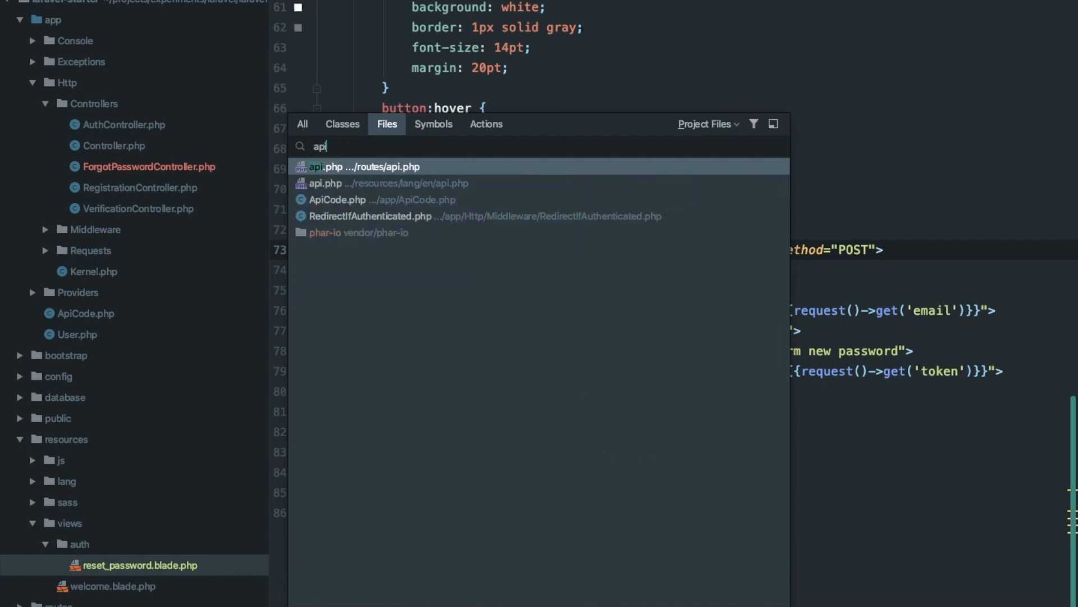
Point the password/reset API route at ForgotPasswordController@reset and reopen the controller
{"action": "left_click", "coordinate": [362, 166]}
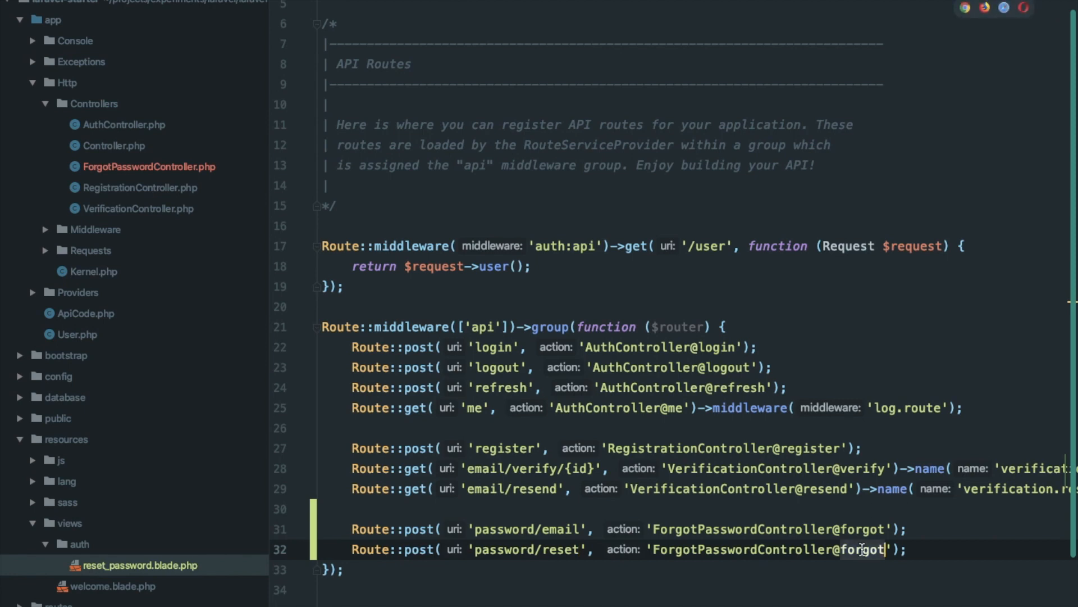
{"action": "type", "text": "reset"}
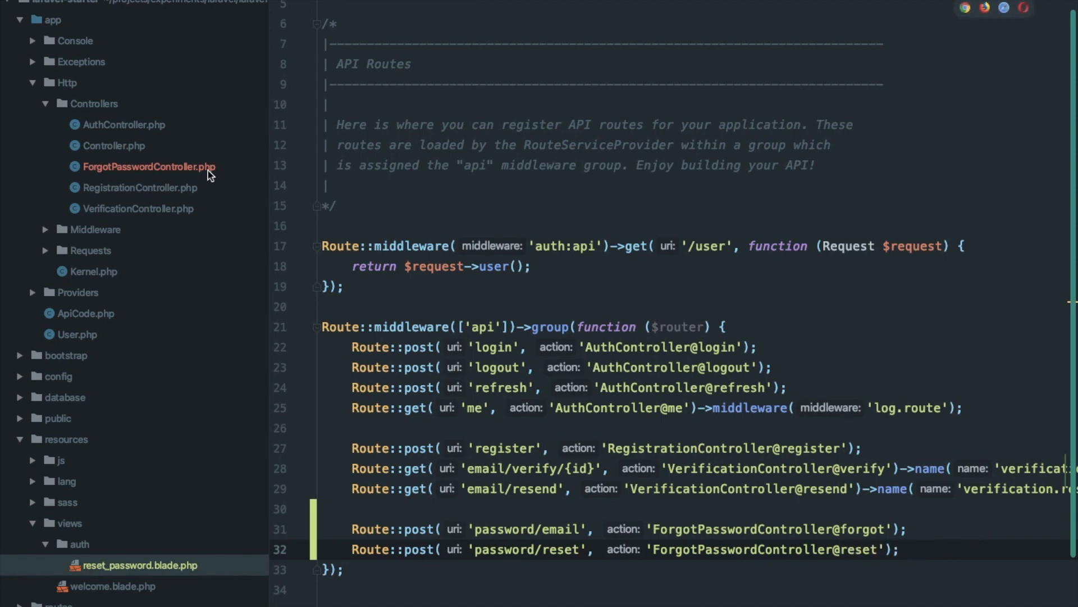
{"action": "left_click", "coordinate": [148, 166]}
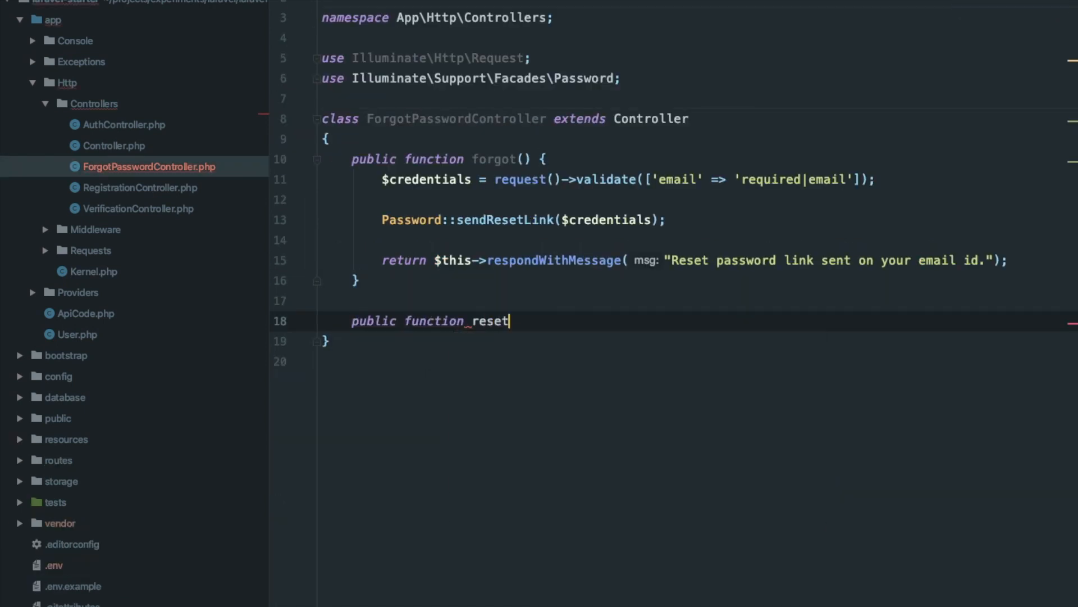
Declare reset() validating required email, confirmed password and required string token
{"action": "type", "text": "() {"}
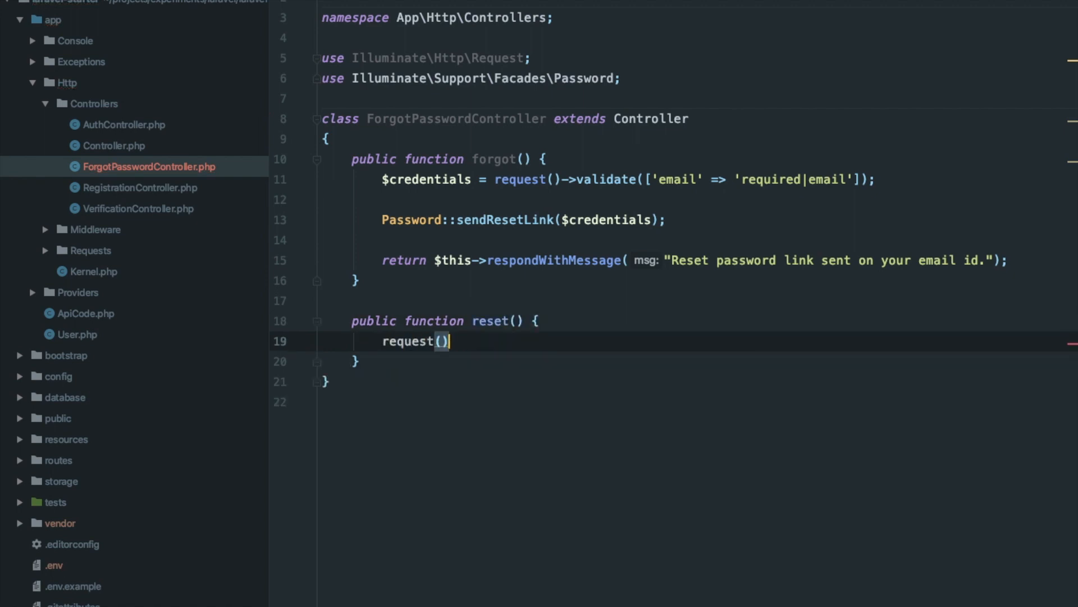
{"action": "type", "text": "->validate(["}
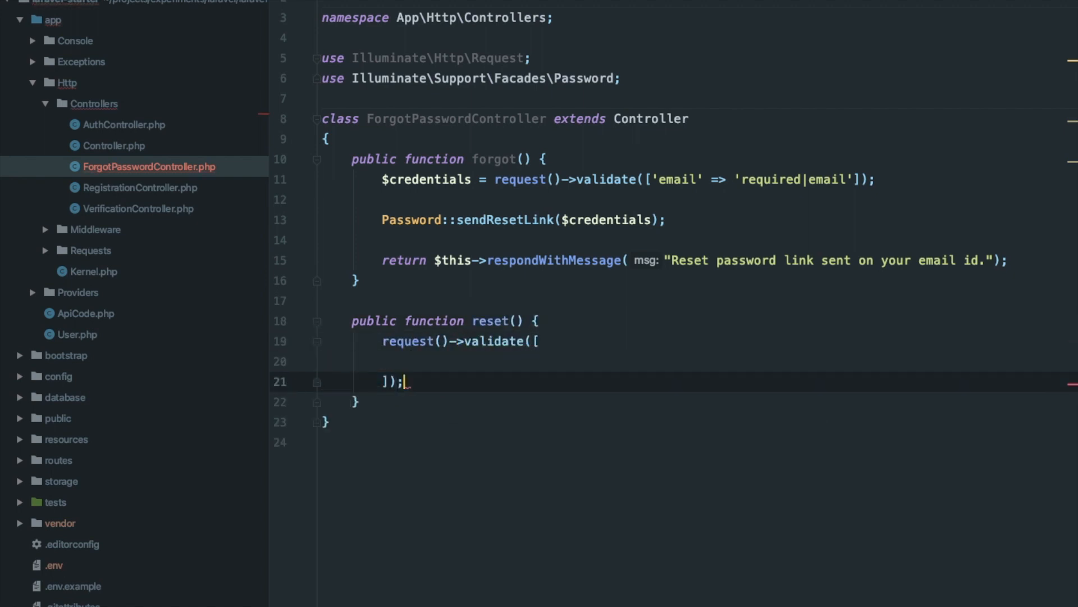
{"action": "type", "text": "'email' => 'required|email',"}
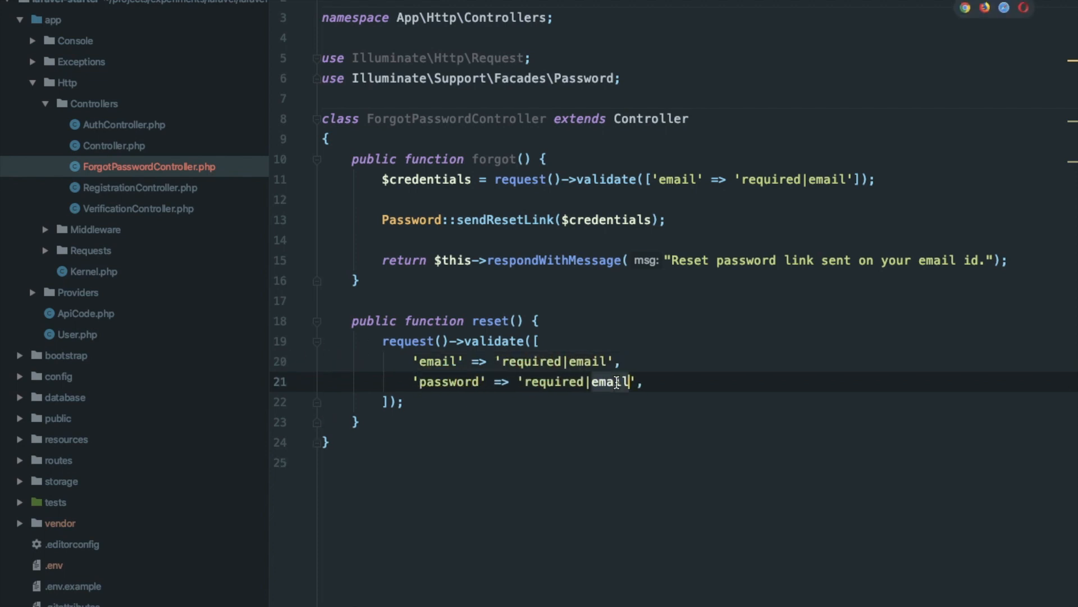
{"action": "type", "text": "string|max:25|"}
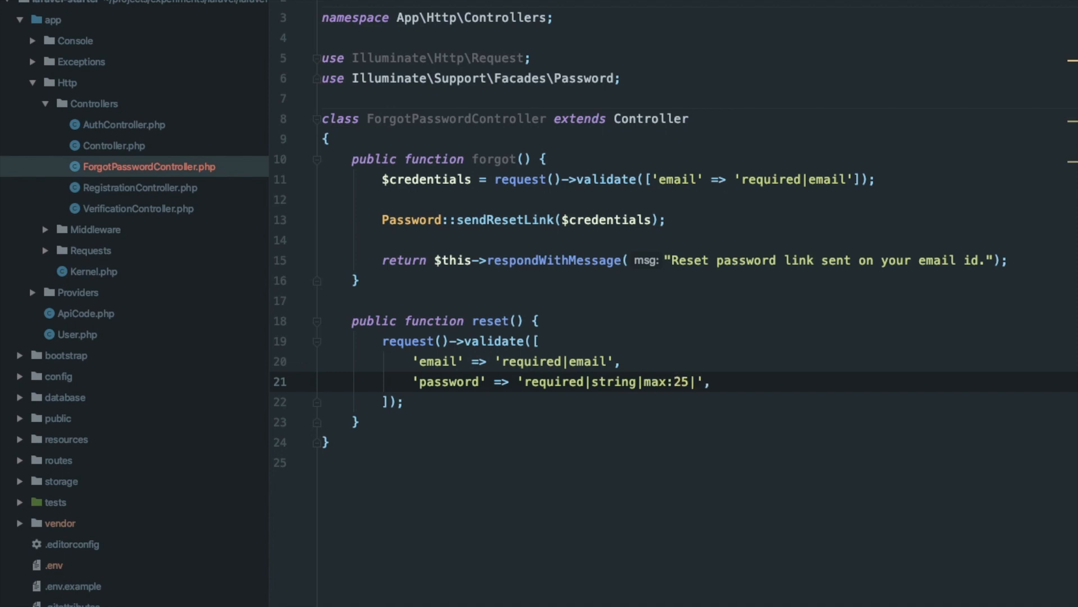
{"action": "type", "text": "confirmed"}
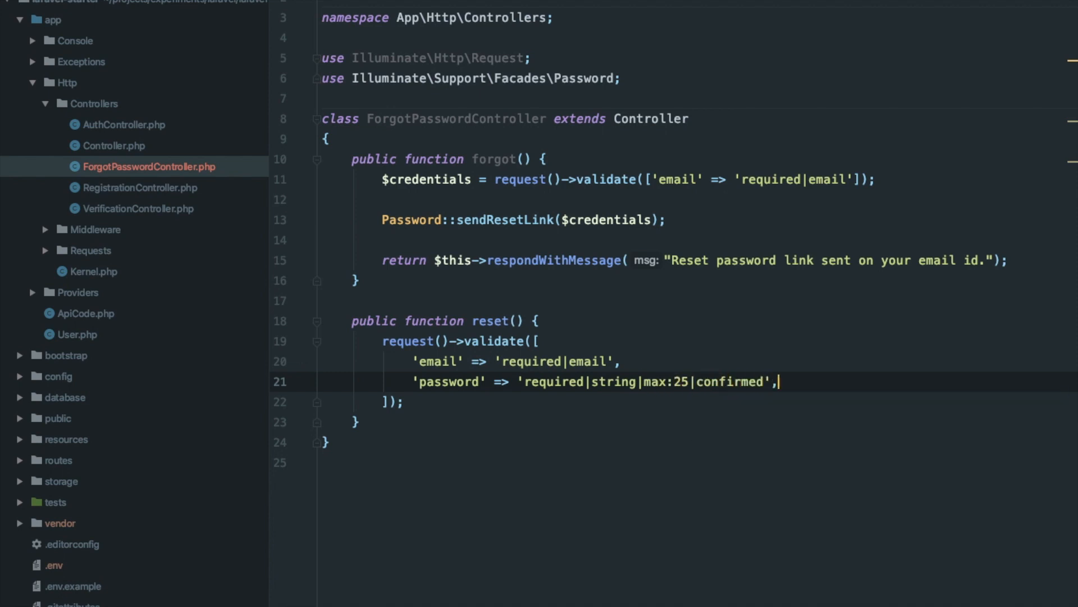
{"action": "double_click", "coordinate": [730, 382]}
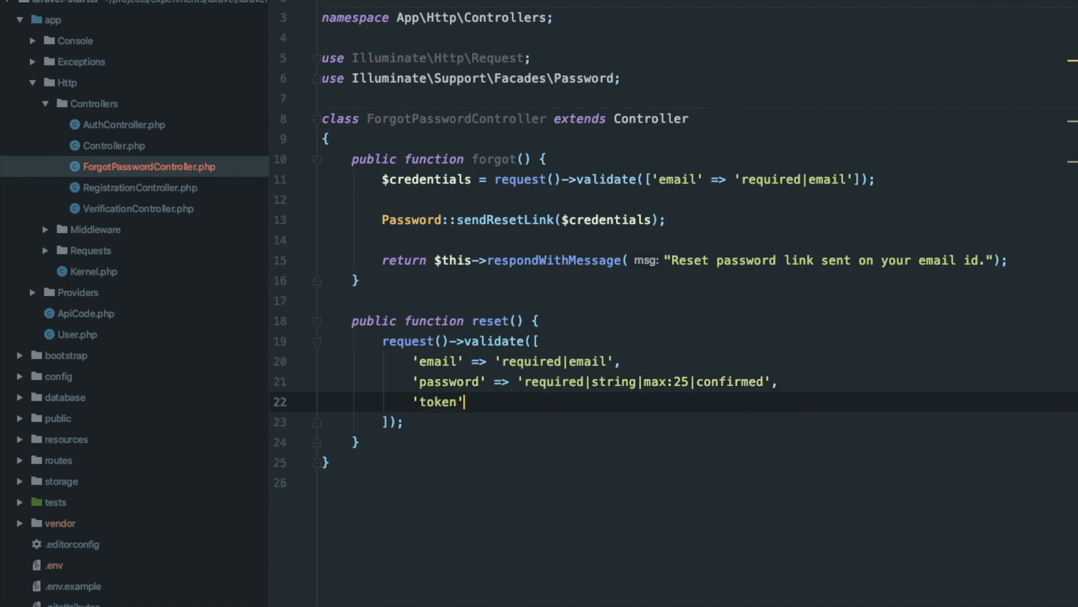
{"action": "type", "text": "=> 'required|string'"}
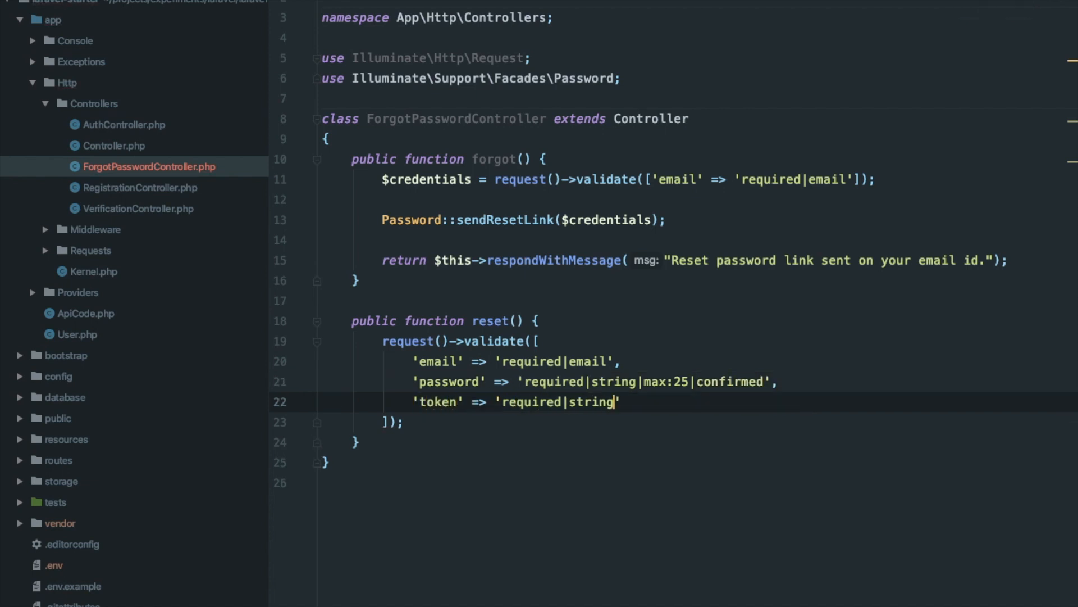
Call Password::reset($credentials) with a callback assigning $user->password and saving the user
{"action": "type", "text": "$credentials ="}
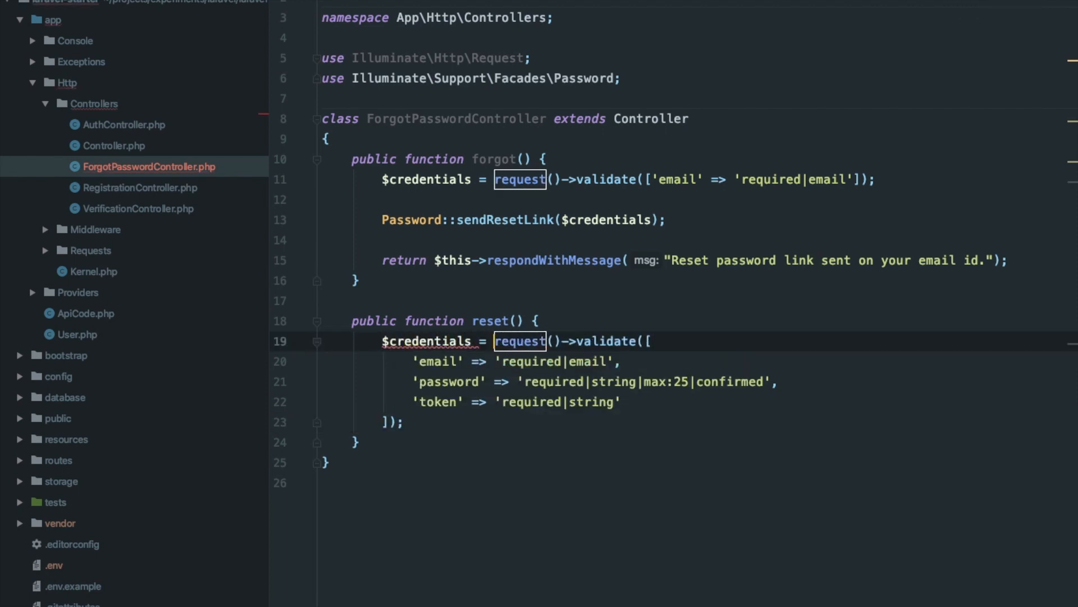
{"action": "type", "text": "Password::rese"}
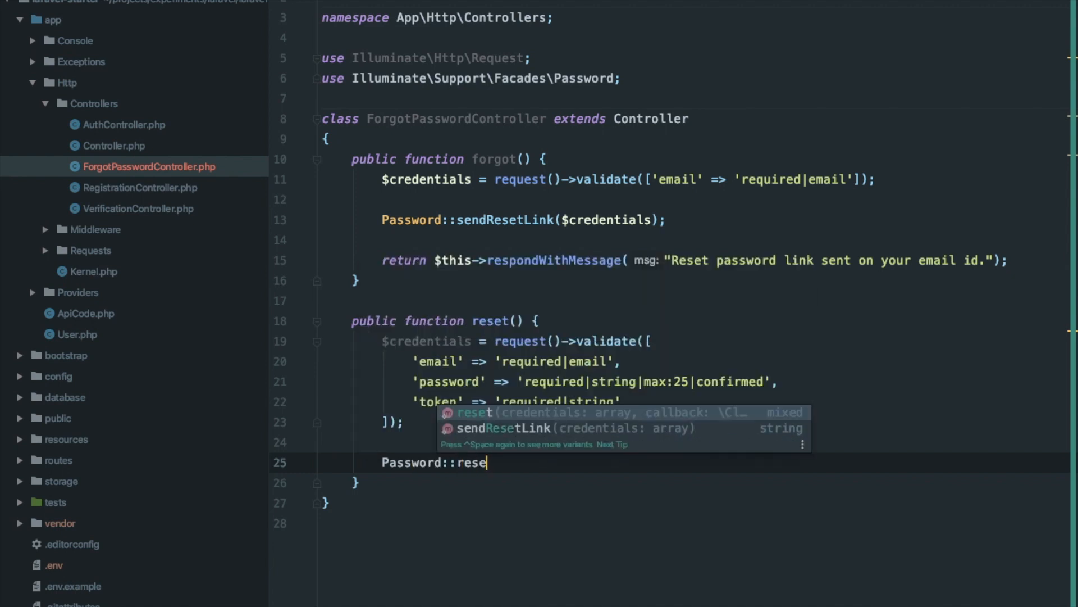
{"action": "type", "text": "($credentials, fu"}
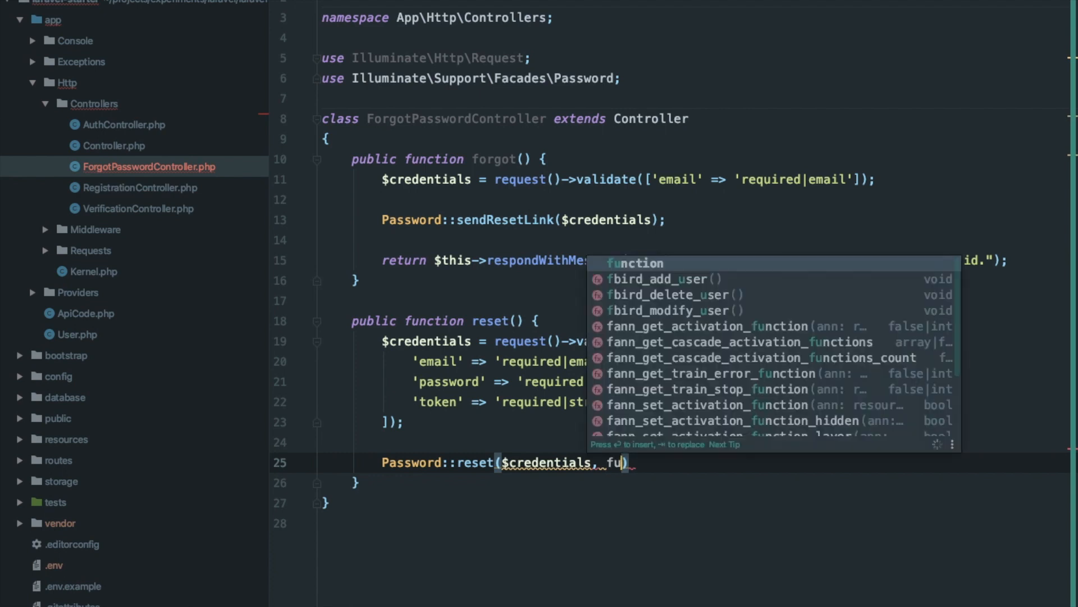
{"action": "key", "text": "Tab"}
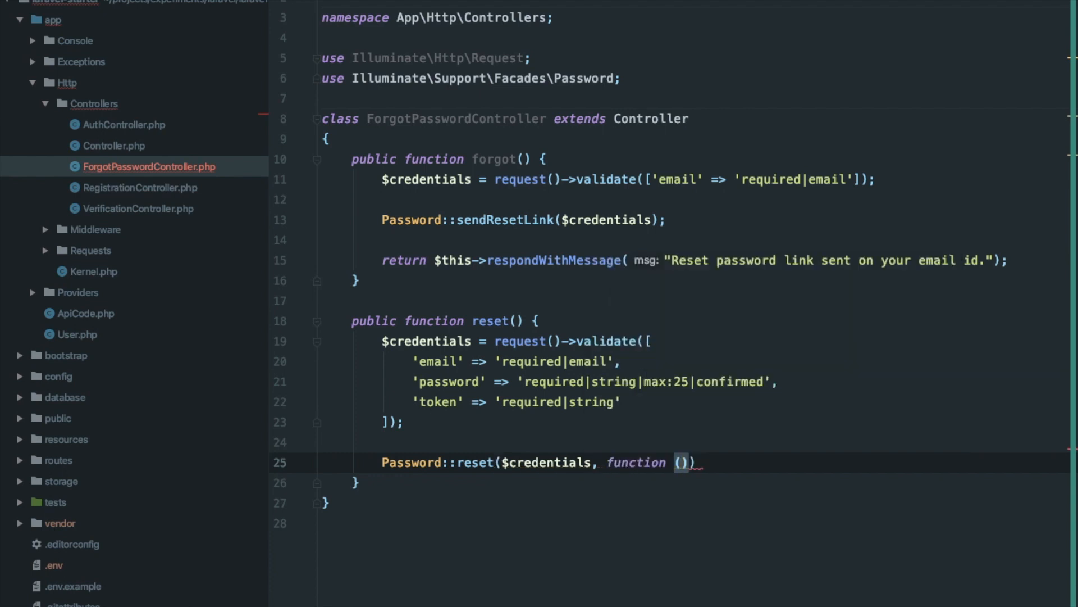
{"action": "type", "text": "$user, $pas"}
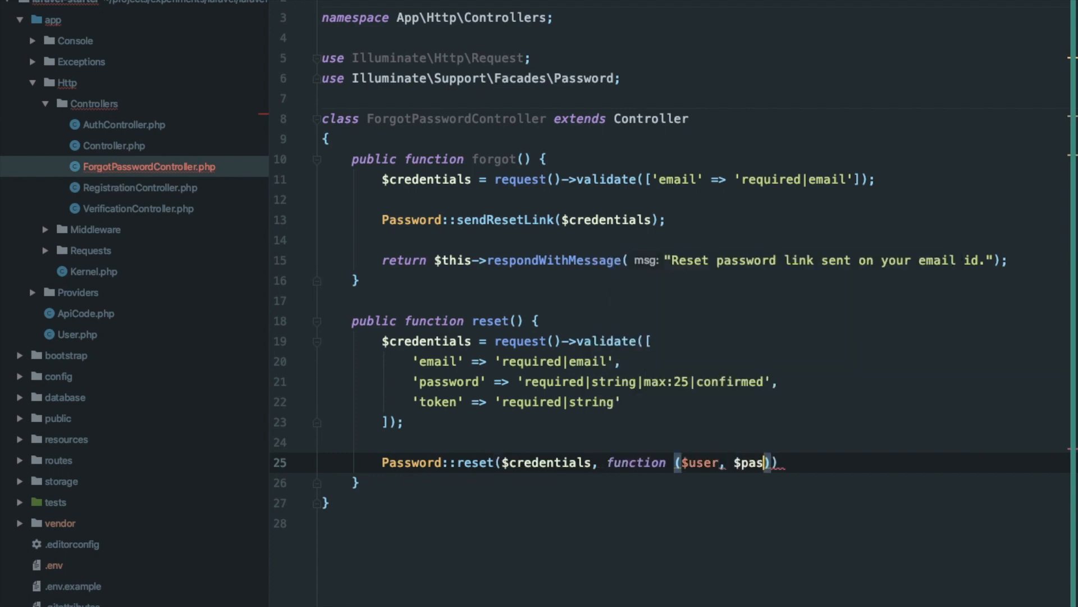
{"action": "type", "text": "sword) {"}
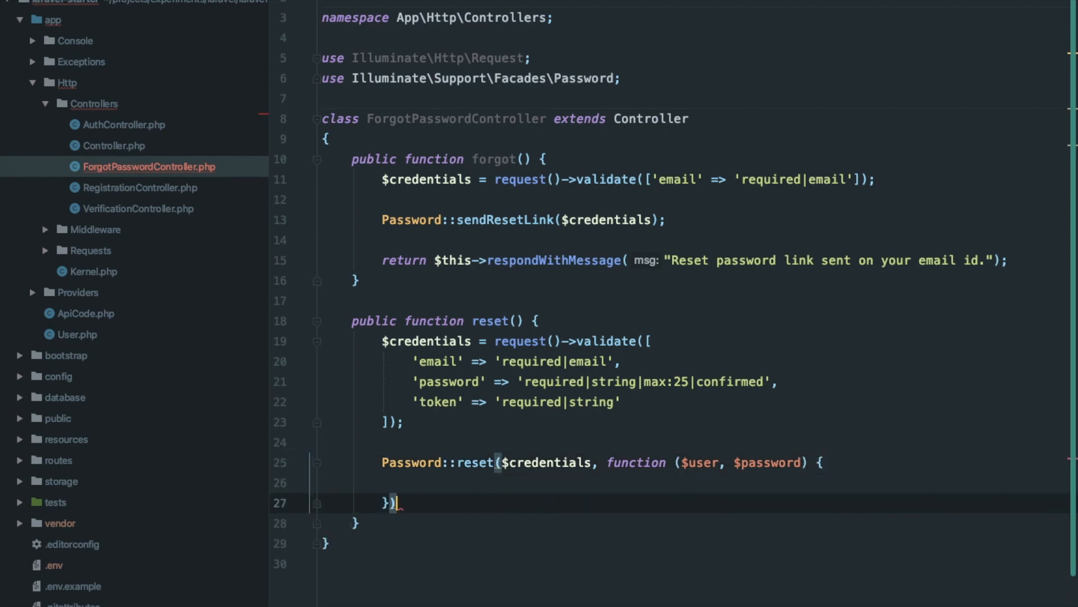
{"action": "type", "text": "$user->password"}
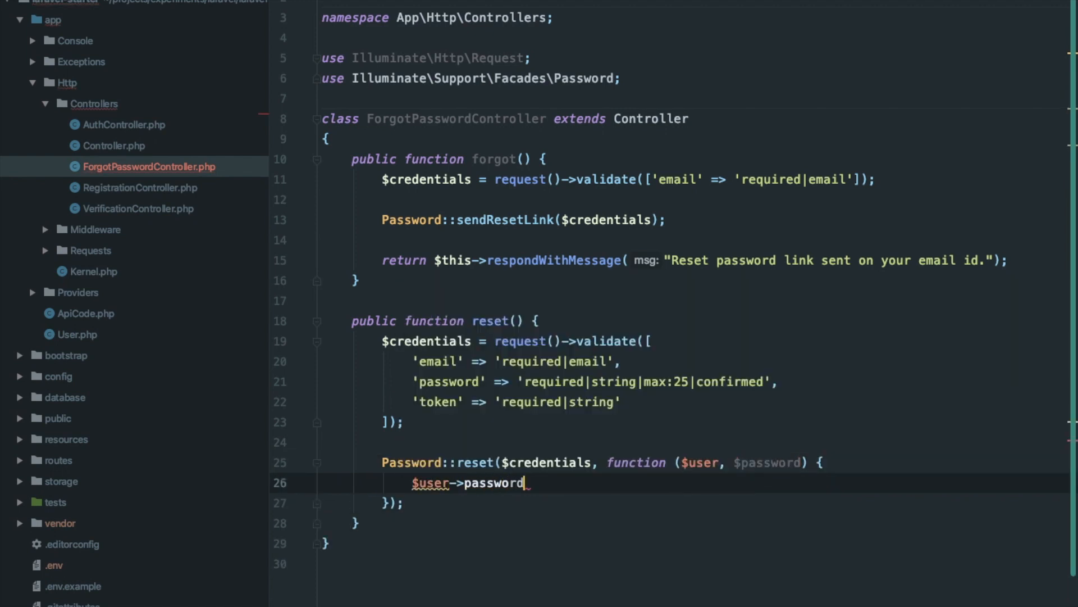
{"action": "type", "text": "= $password;"}
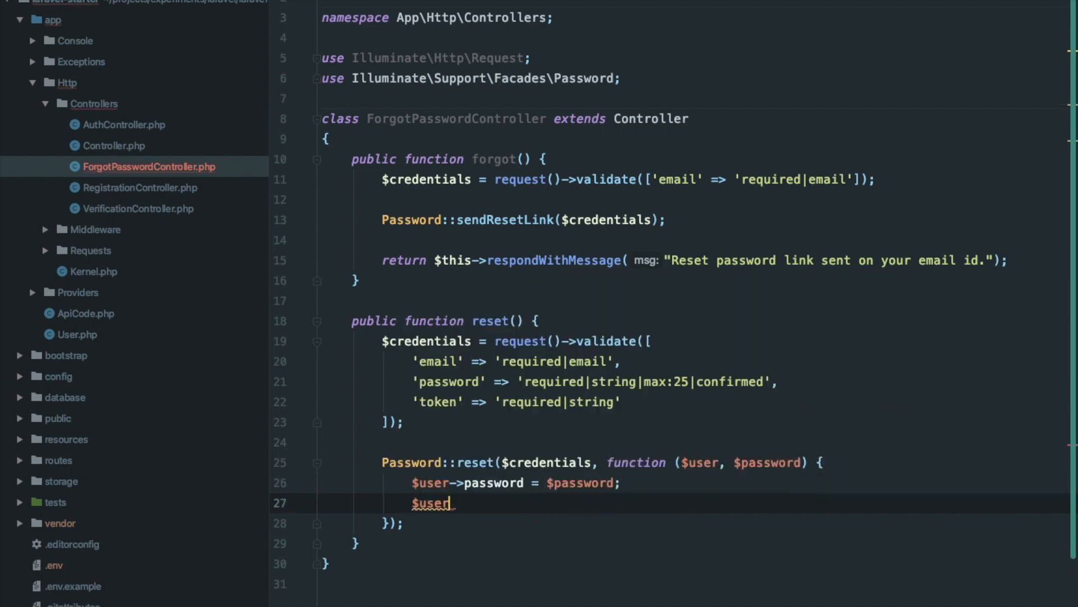
{"action": "type", "text": "->save();"}
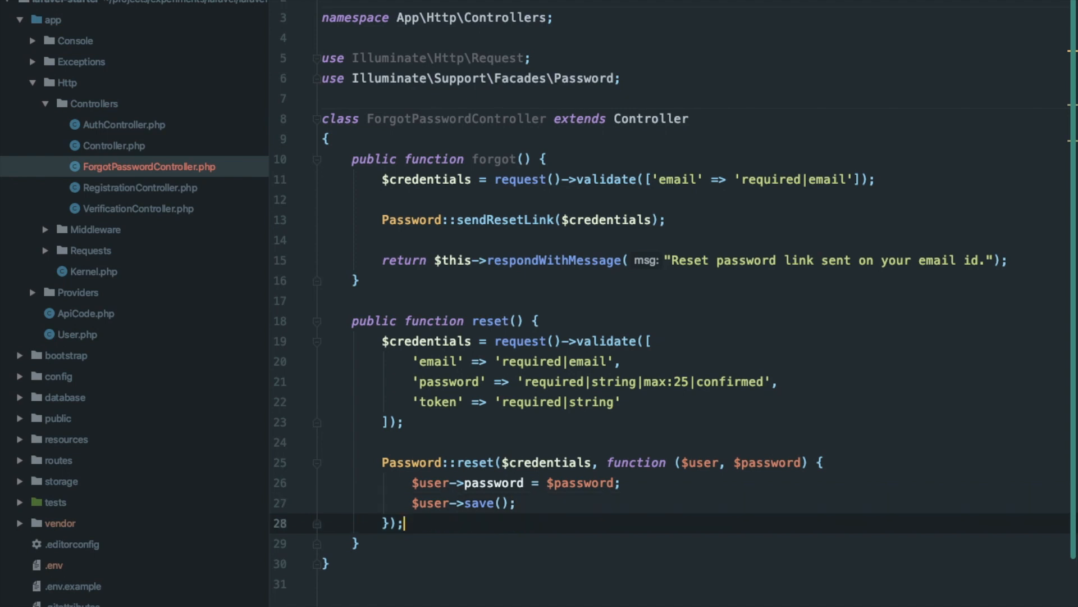
{"action": "key", "text": "Enter"}
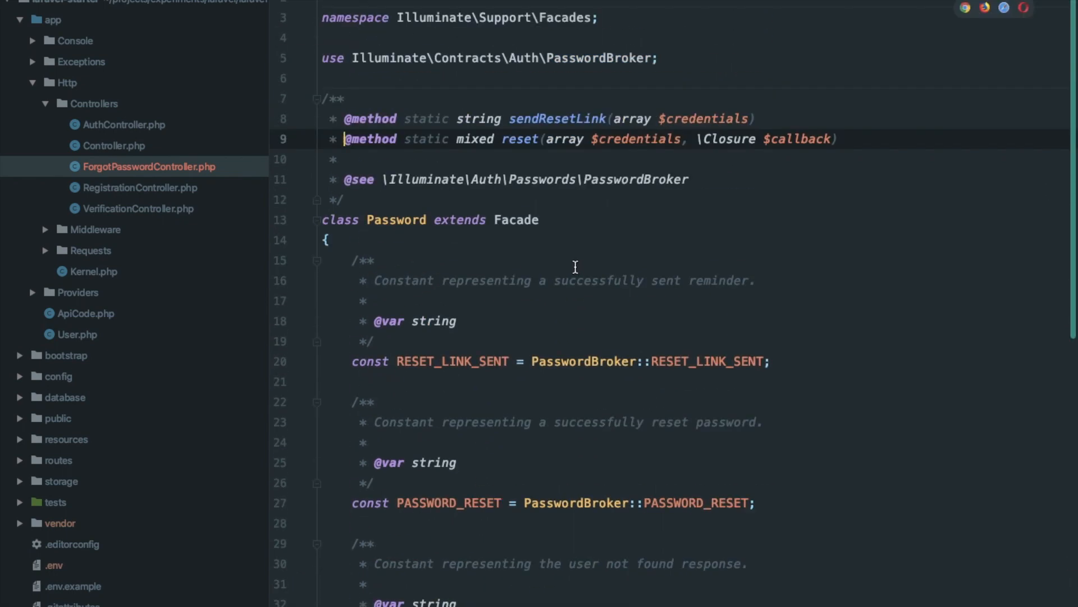
Read PasswordBroker::reset, then store Password::reset's result in $email_password_status
{"action": "scroll", "scroll_direction": "down", "scroll_amount": 3}
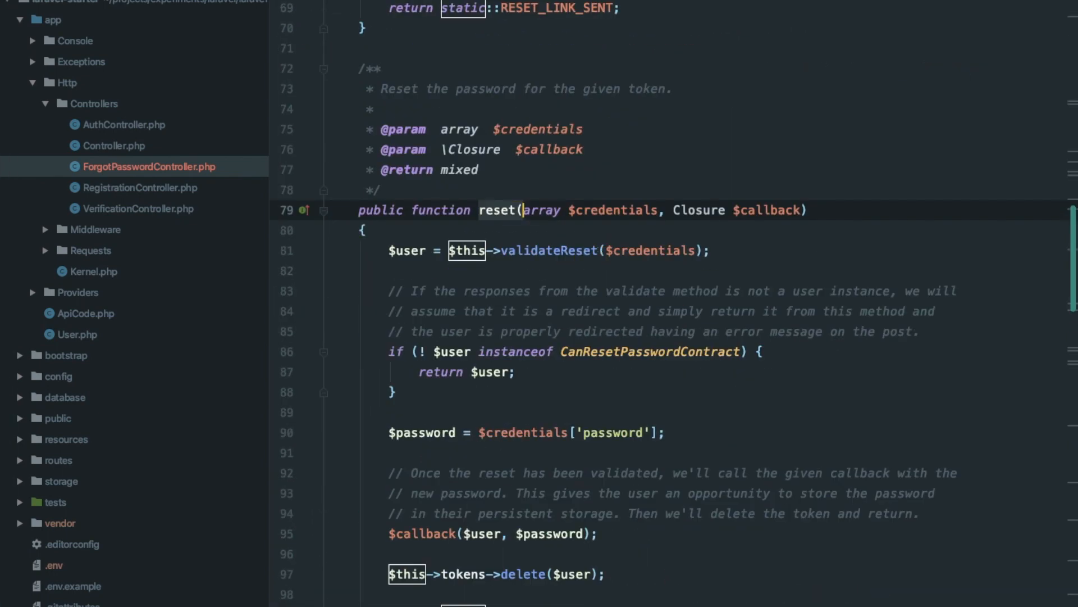
{"action": "scroll", "scroll_direction": "down", "scroll_amount": 3}
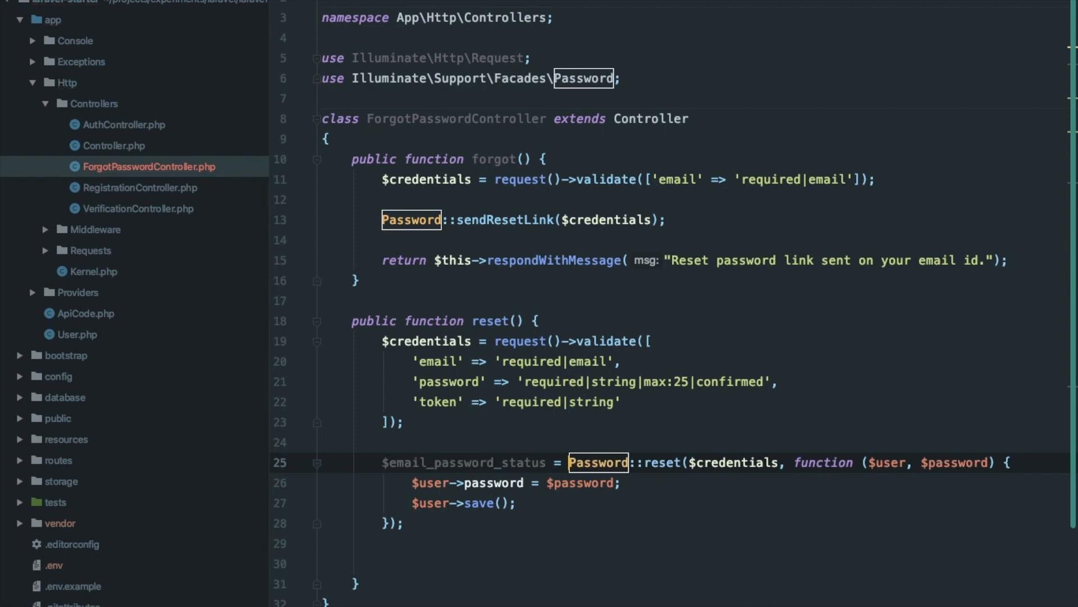
Return respondBadRequest(ApiCode::INVALID_RESET_PASSWORD_TOKEN) when the status is Password::INVALID_TOKEN
{"action": "type", "text": "if ($email_password_status == P"}
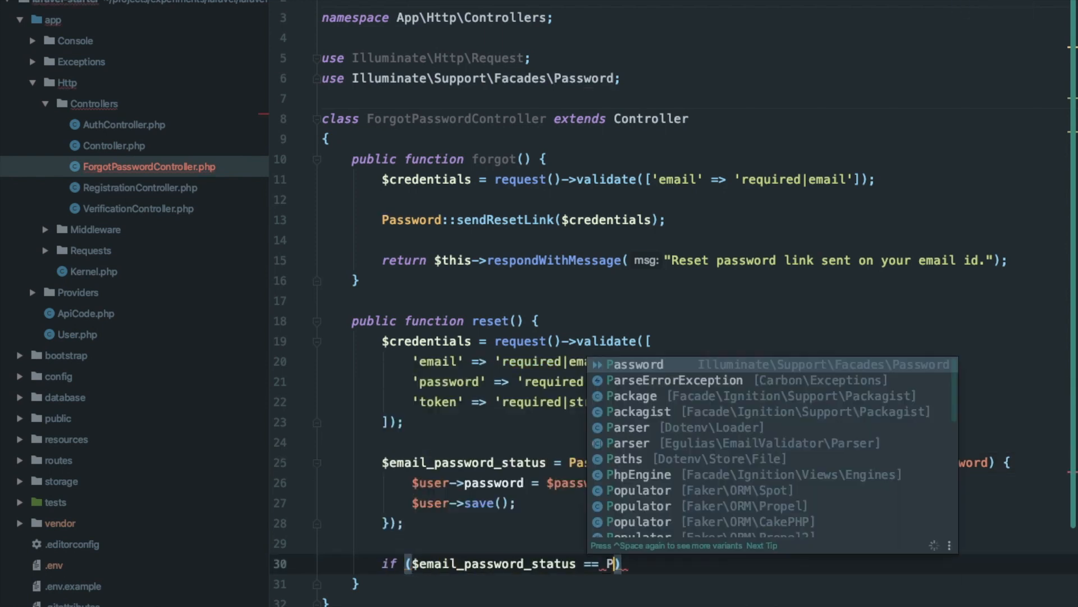
{"action": "type", "text": "assword::INVALID_TOKEN"}
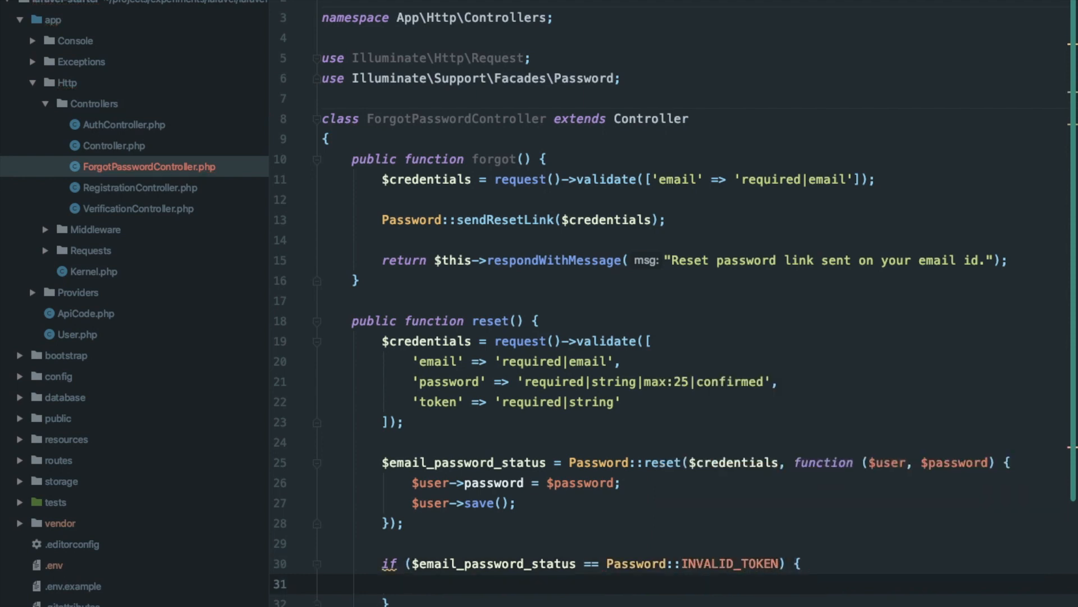
{"action": "type", "text": "return $t"}
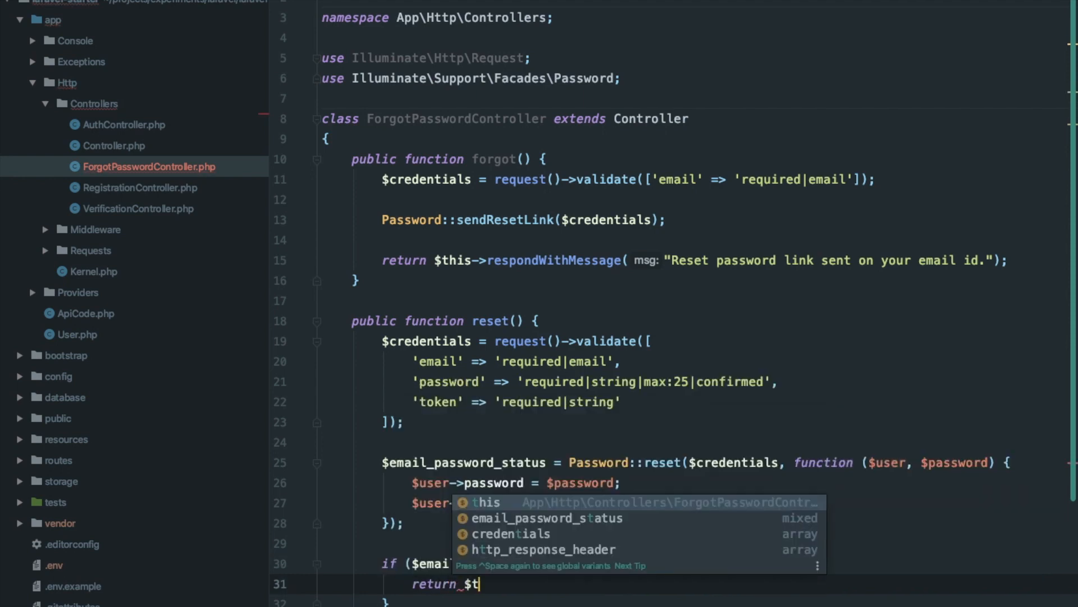
{"action": "type", "text": "his->respond"}
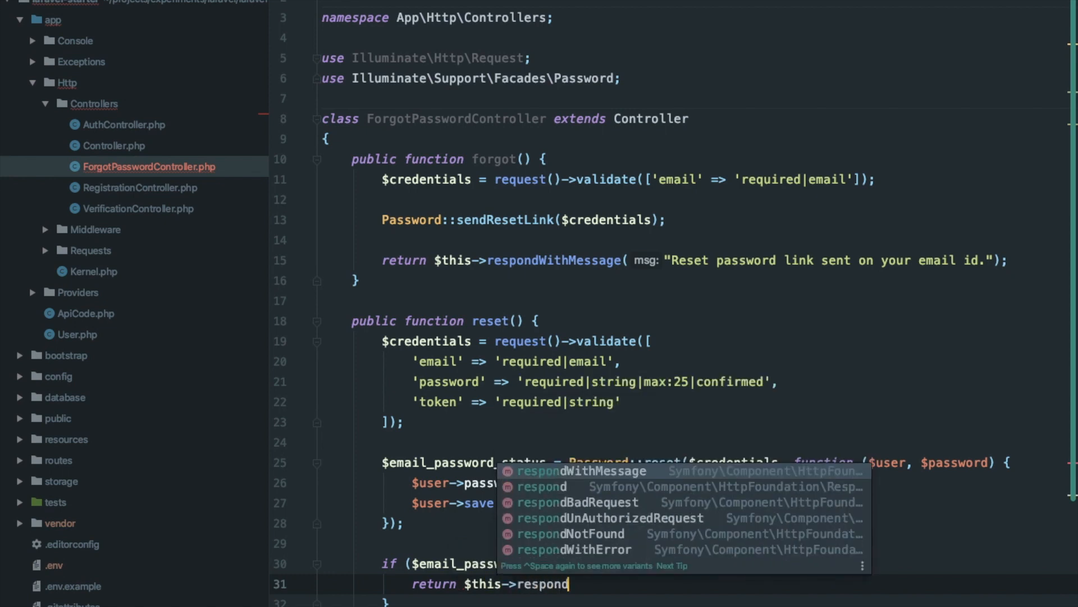
{"action": "left_click", "coordinate": [577, 502]}
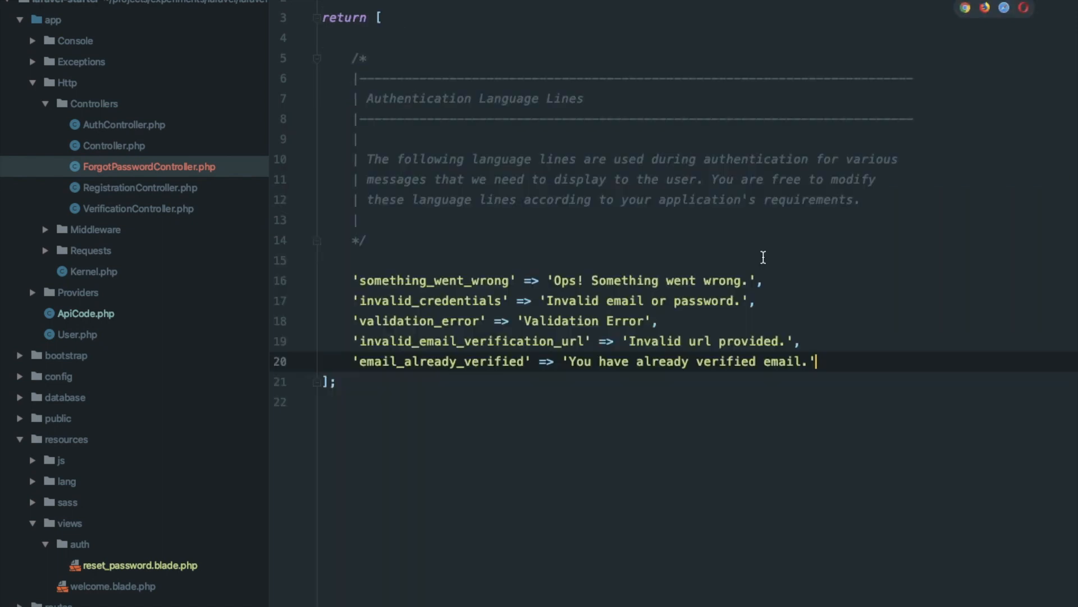
Add the 'Invalid token provided' message and map ApiCode::INVALID_RESET_PASSWORD_TOKEN to it in config
{"action": "type", "text": "'invalid_reset_password_token' => 'Invalid token provided'"}
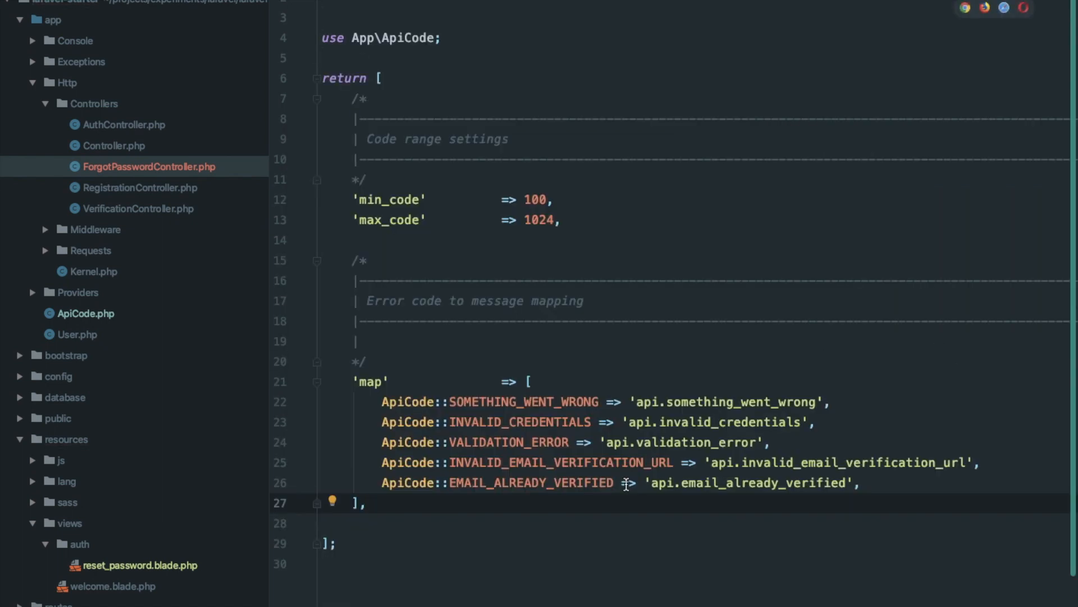
{"action": "type", "text": "ApiCode::INVALID_RESET_PASSWORD_TOKEN => 'api.invalid_reset_password_token',"}
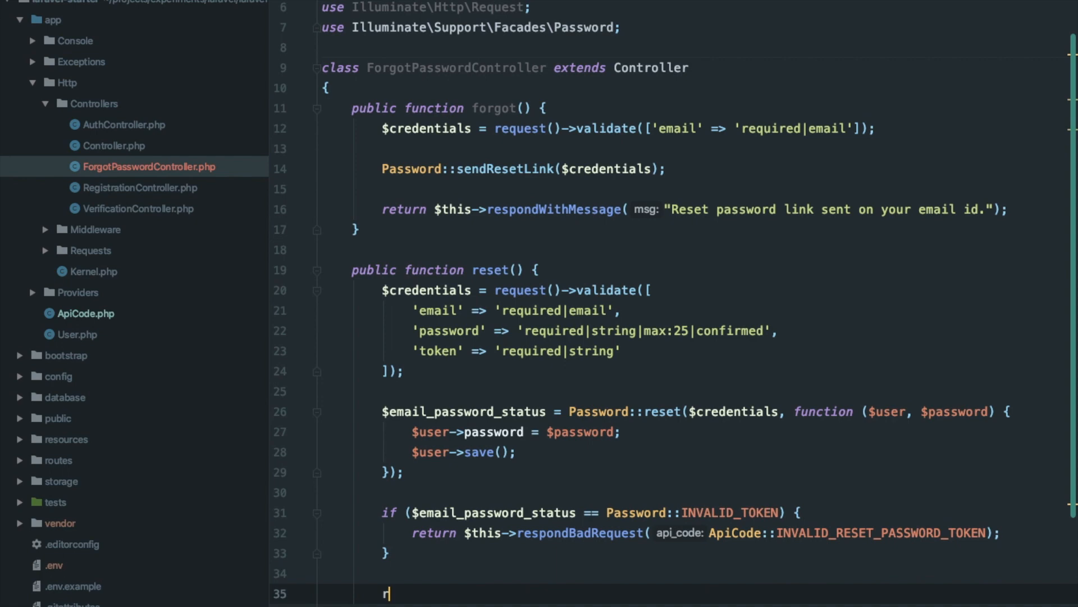
Make reset() take ResetPasswordRequest, use $request->validated(), and return 'Password successfully changed'
{"action": "type", "text": "eturn $this->respondWithMessage(\"Password successfull"}
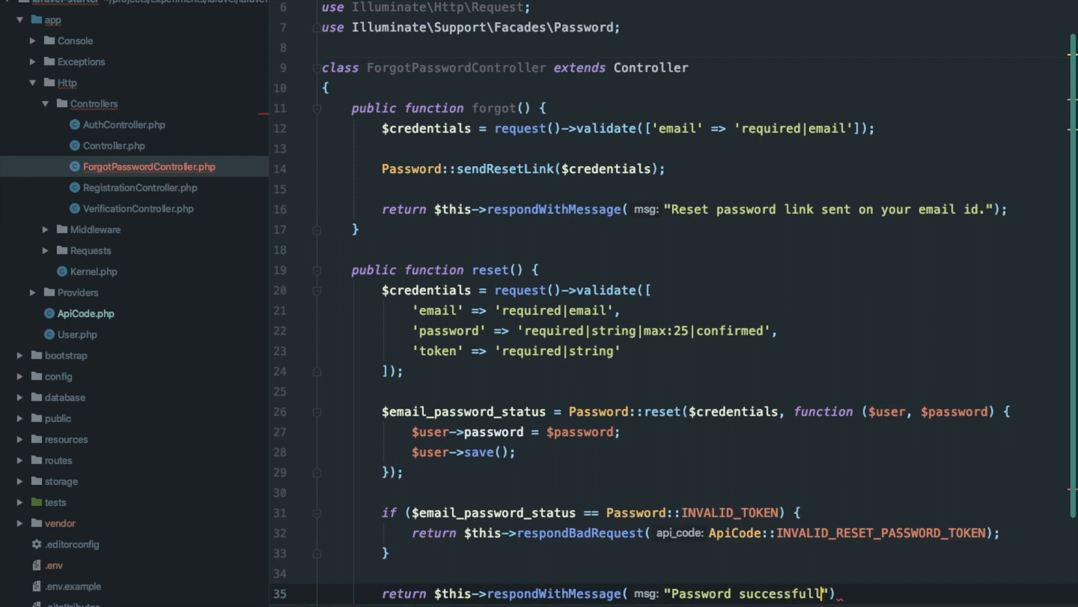
{"action": "type", "text": "y changed\");"}
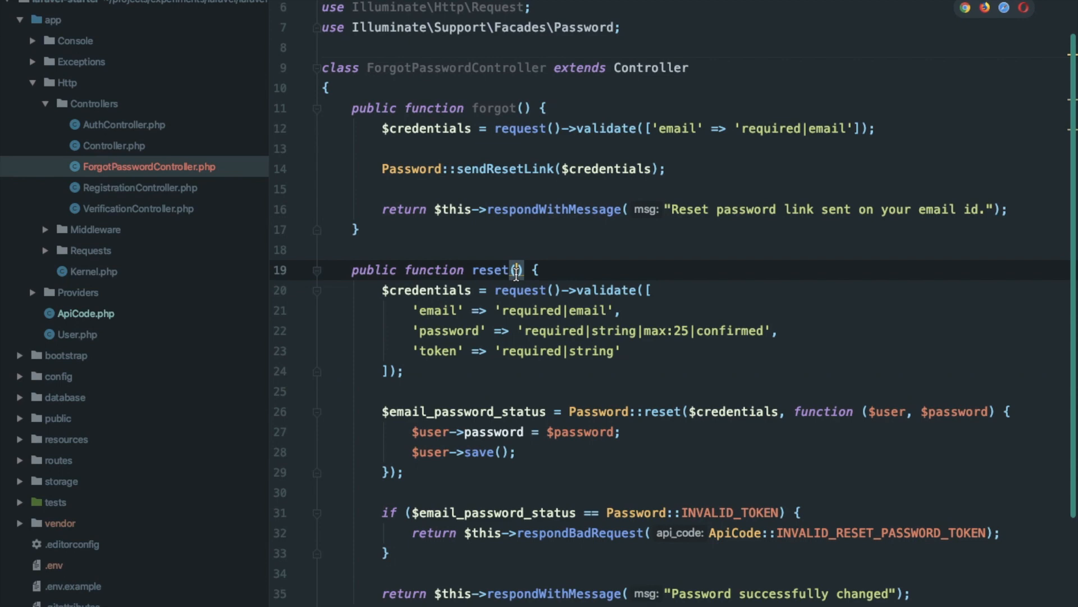
{"action": "type", "text": "ResetPasswordRequest"}
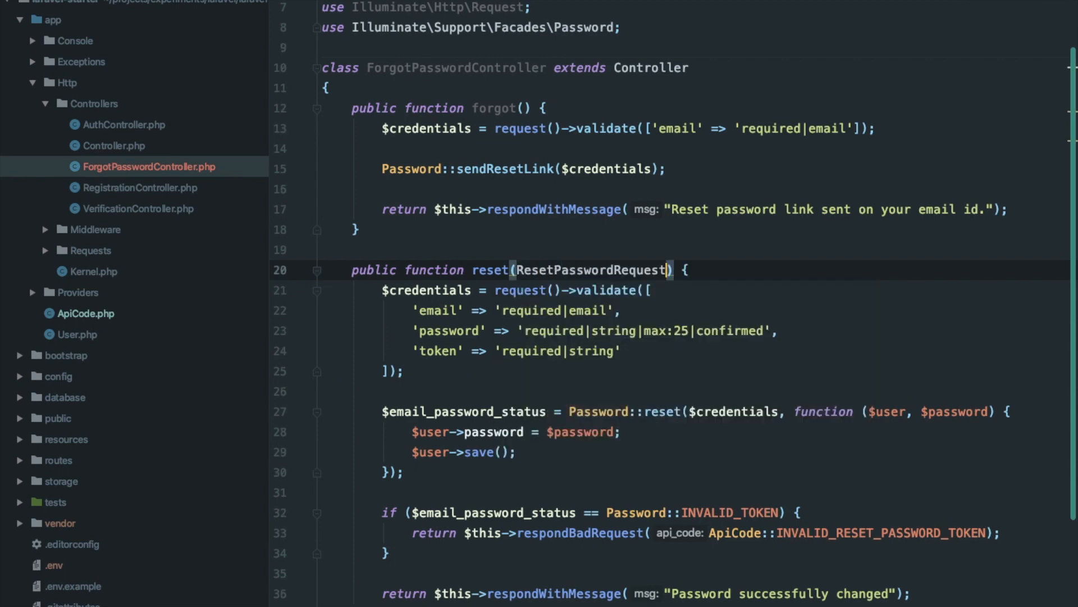
{"action": "type", "text": "$request"}
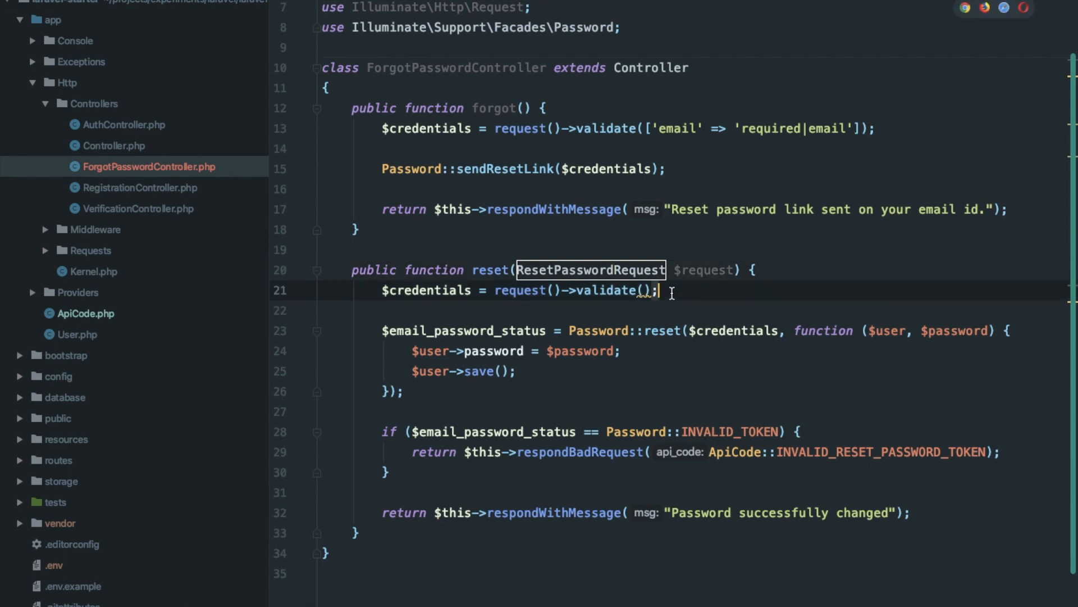
{"action": "type", "text": "$request->v"}
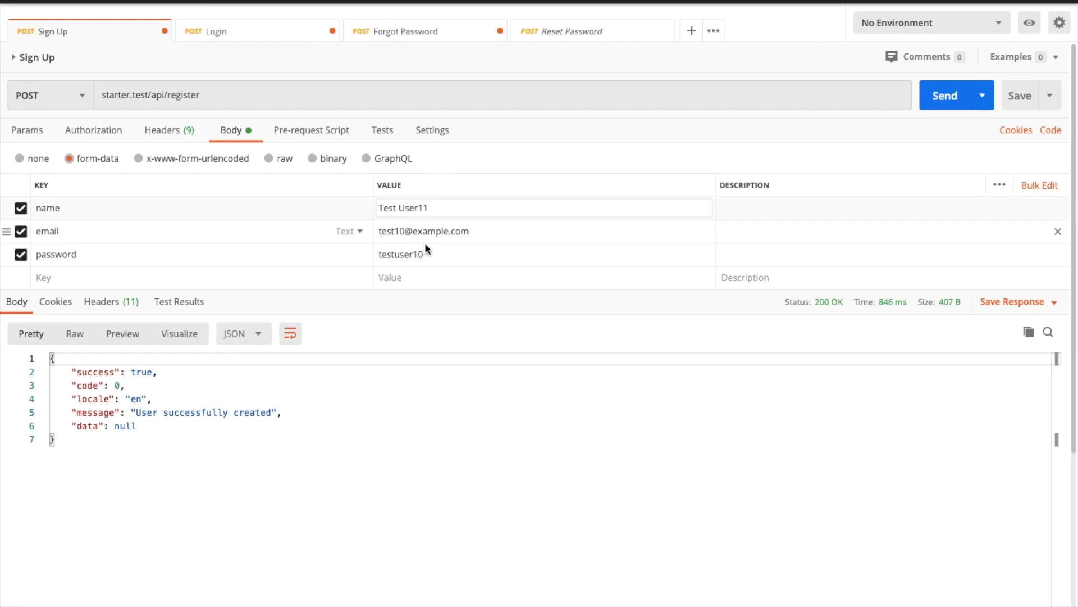
Sign up Test User11 with a new email, then log in with its credentials
{"action": "left_click", "coordinate": [406, 231]}
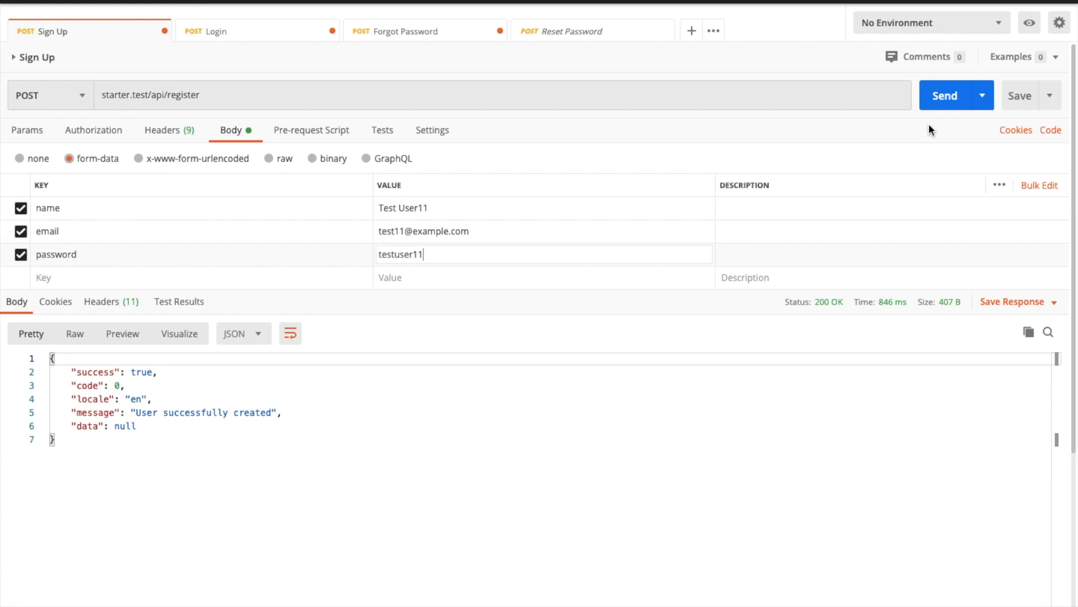
{"action": "double_click", "coordinate": [423, 231]}
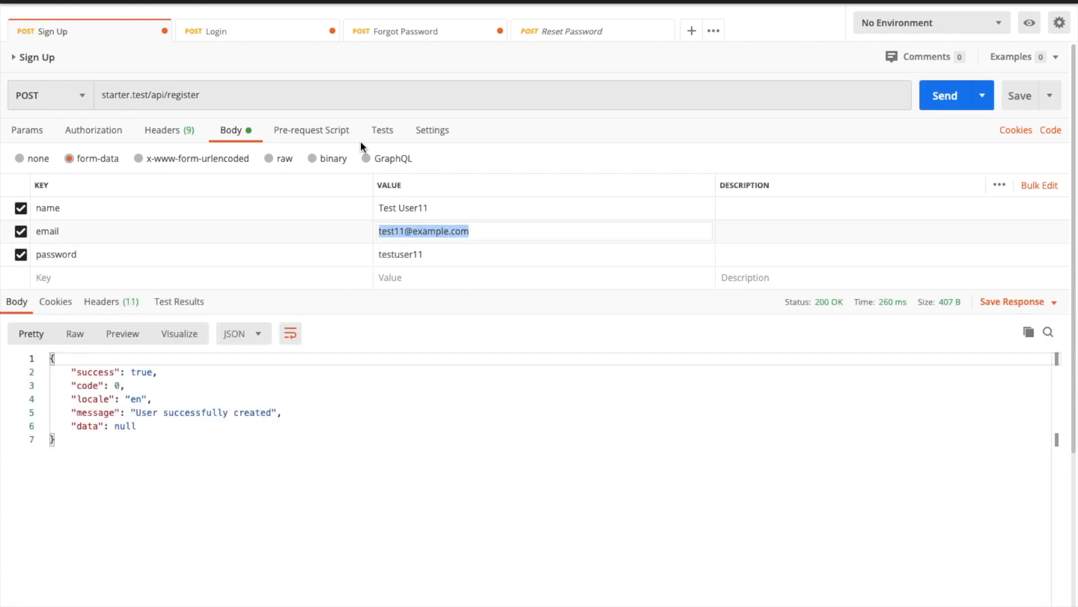
{"action": "left_click", "coordinate": [217, 31]}
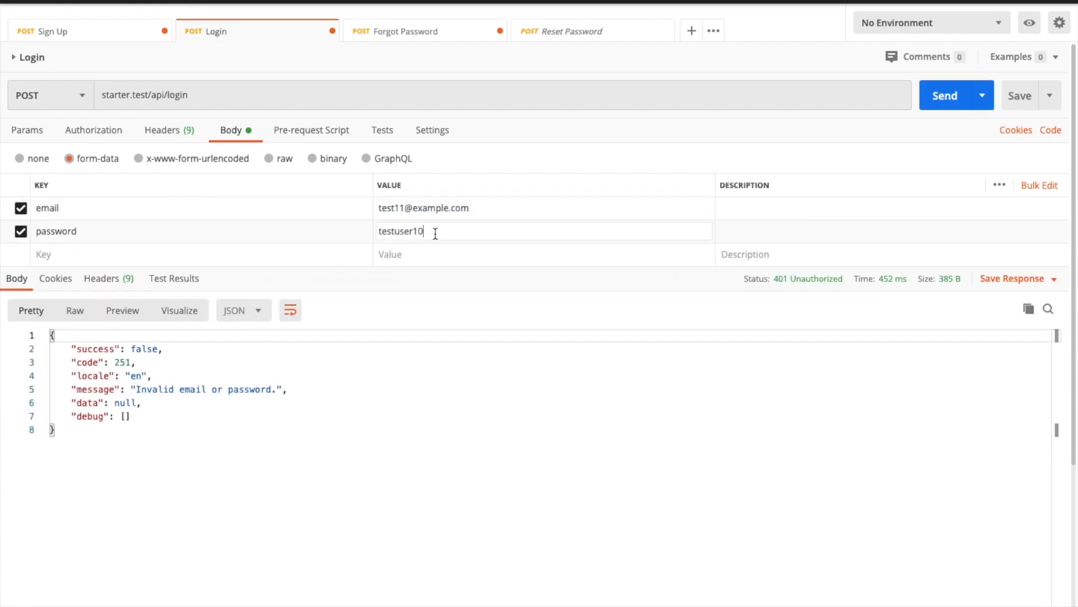
{"action": "left_click", "coordinate": [944, 95]}
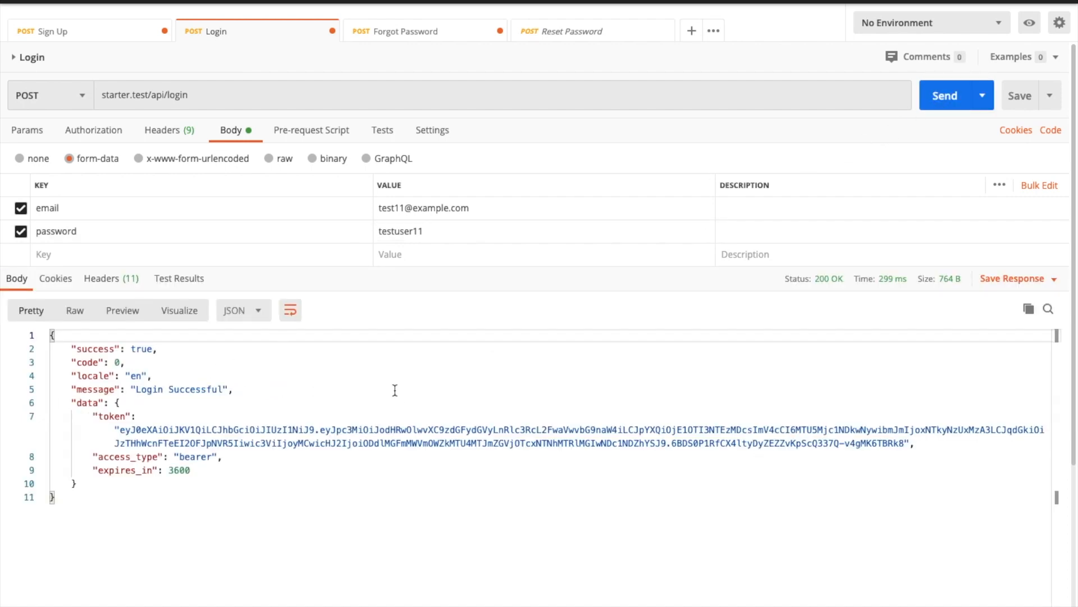
{"action": "double_click", "coordinate": [422, 208]}
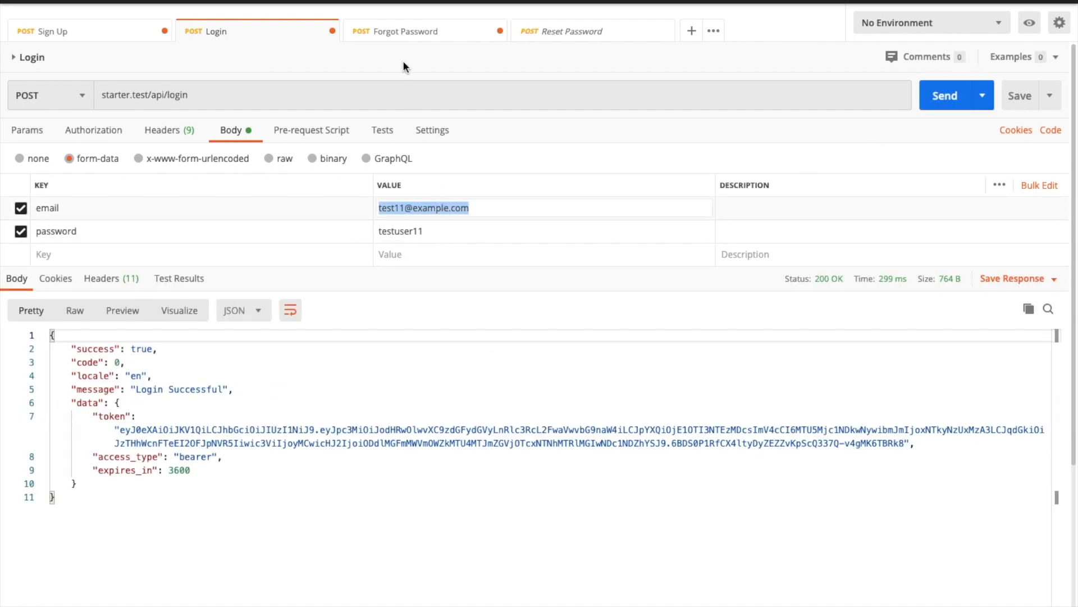
{"action": "left_click", "coordinate": [406, 31]}
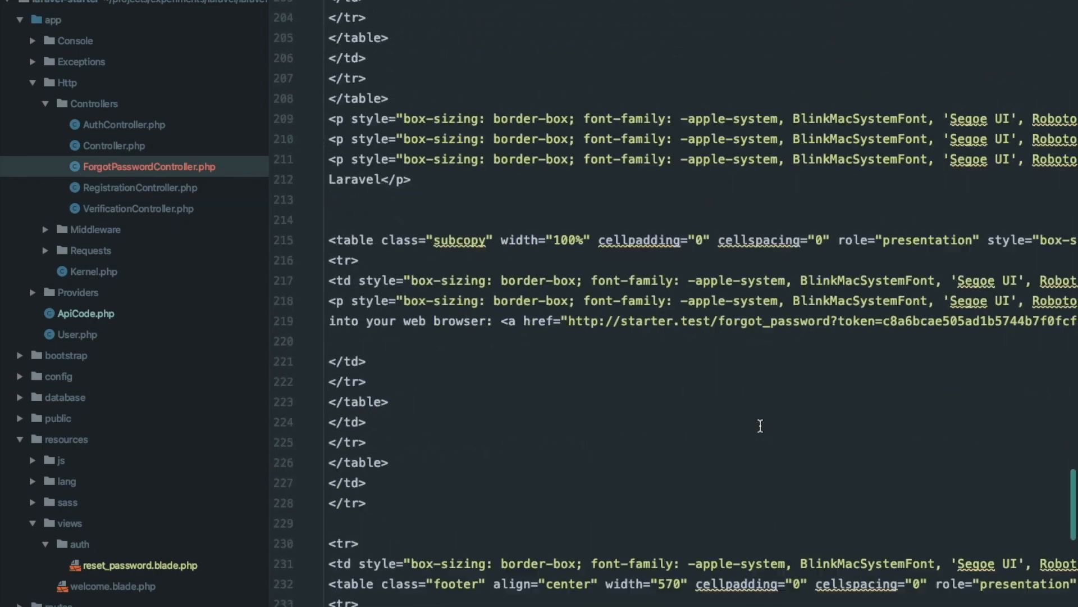
Scroll the Laravel log down to the reset email's forgot_password link
{"action": "scroll", "scroll_direction": "down", "scroll_amount": 3}
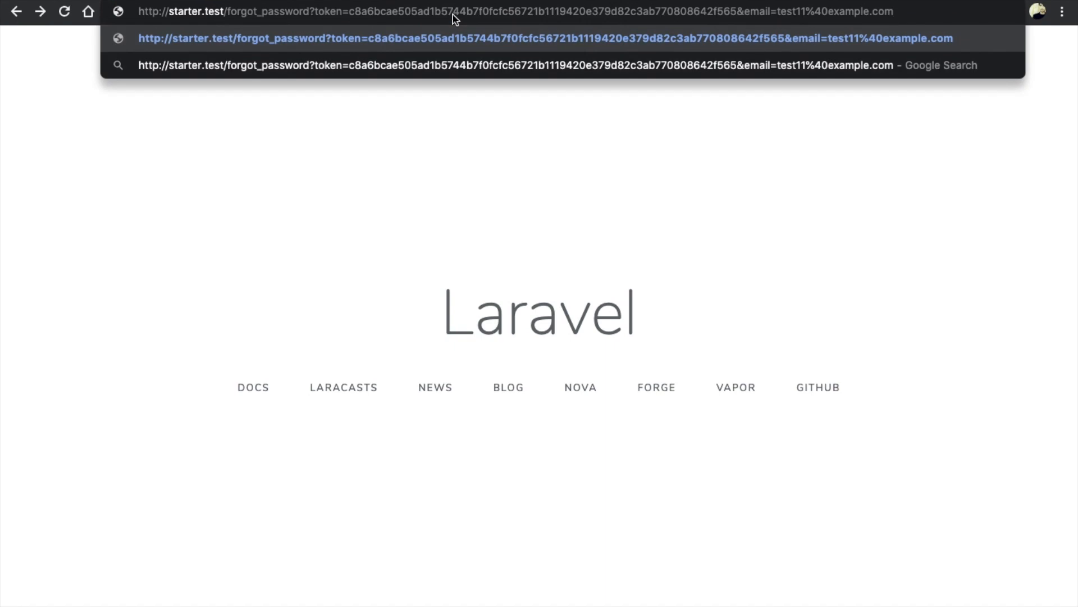
Load the pasted reset link in Chrome and select the token in the URL
{"action": "key", "text": "Enter"}
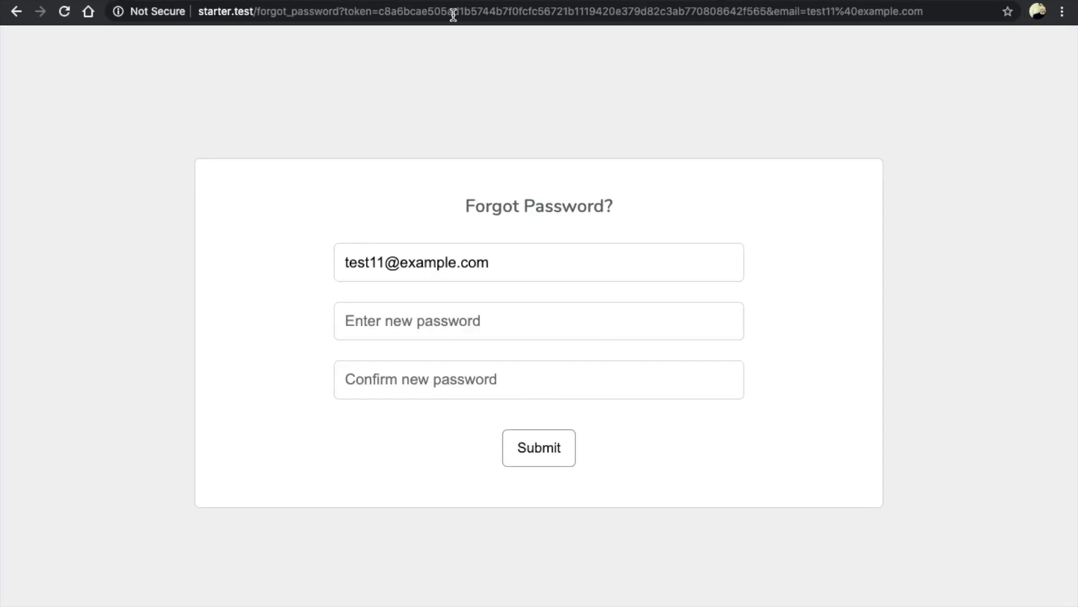
{"action": "mouse_move", "coordinate": [368, 262]}
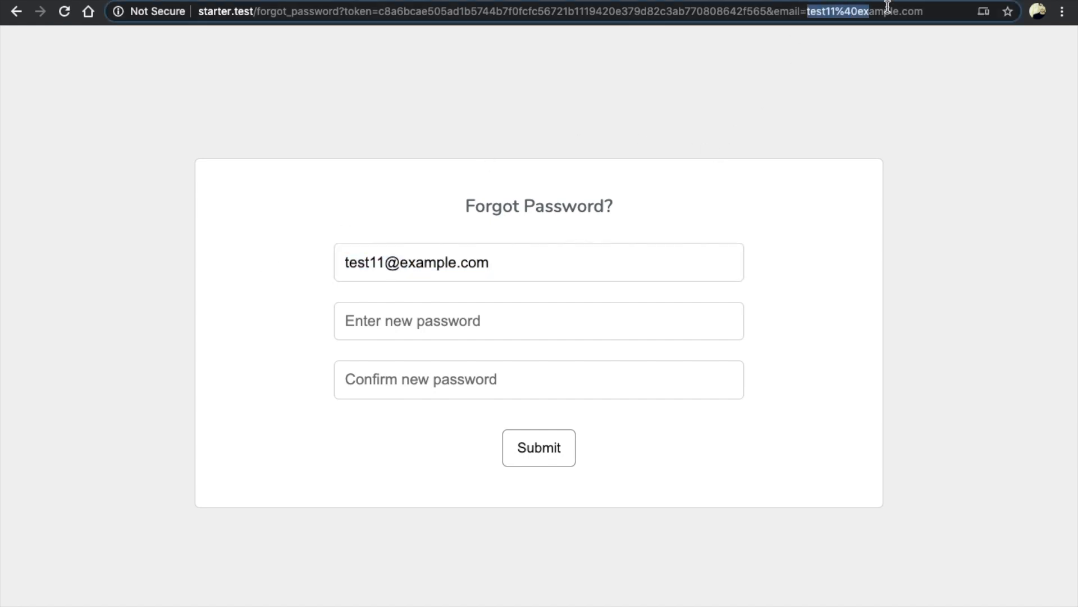
{"action": "left_click", "coordinate": [376, 9]}
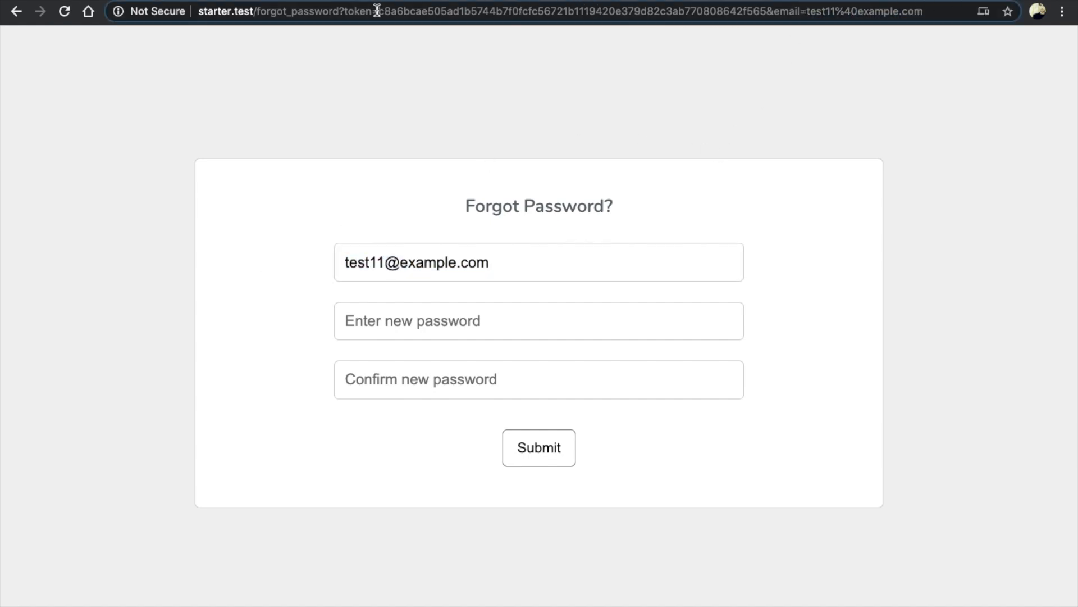
{"action": "left_click_drag", "start_coordinate": [380, 12], "coordinate": [770, 12]}
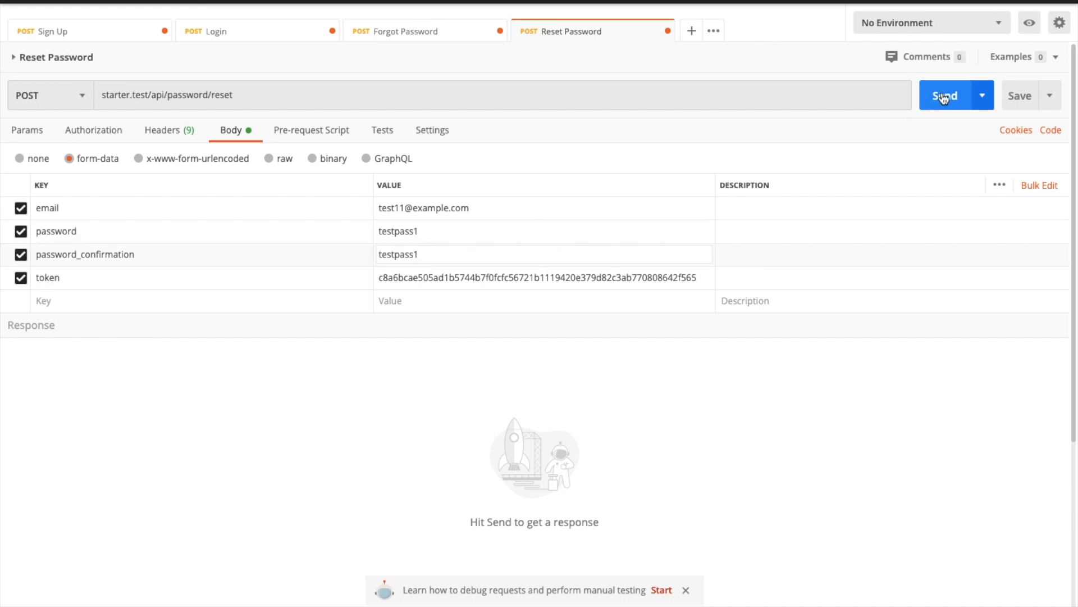
{"action": "left_click", "coordinate": [945, 96]}
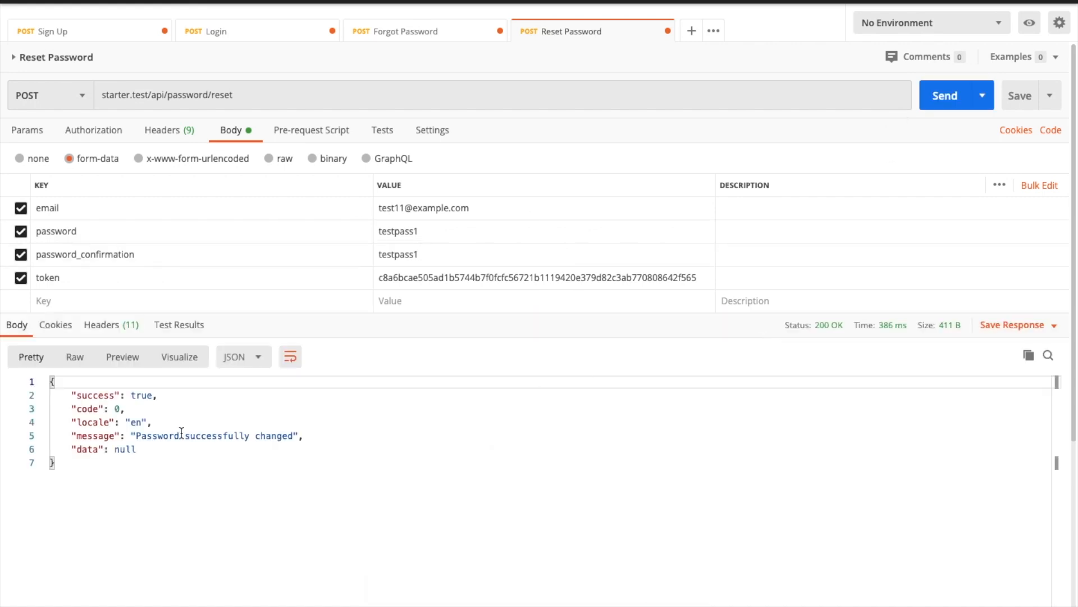
{"action": "mouse_move", "coordinate": [447, 246]}
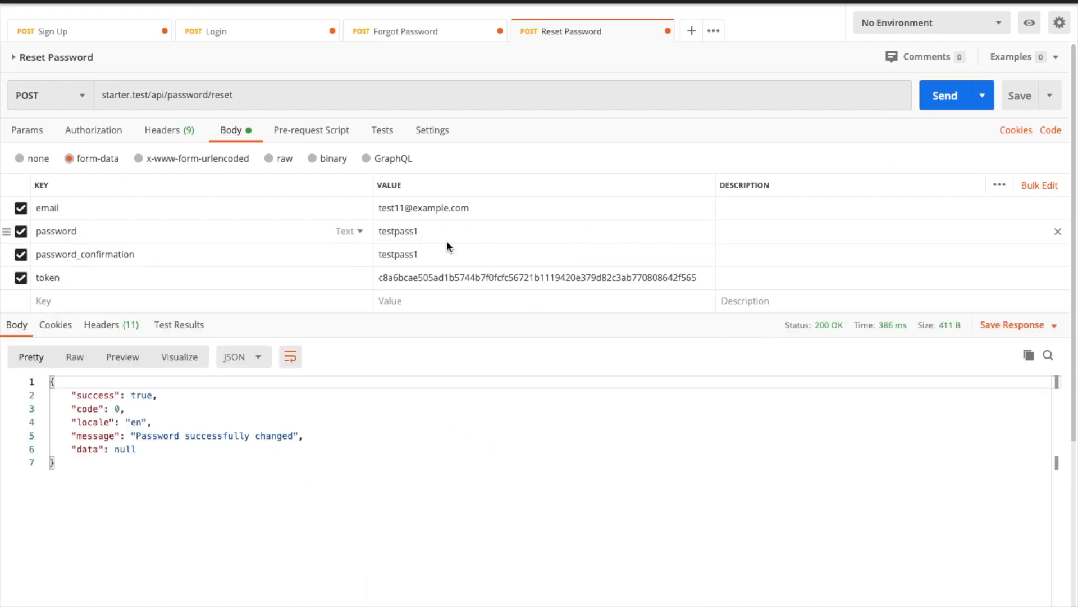
{"action": "double_click", "coordinate": [398, 254]}
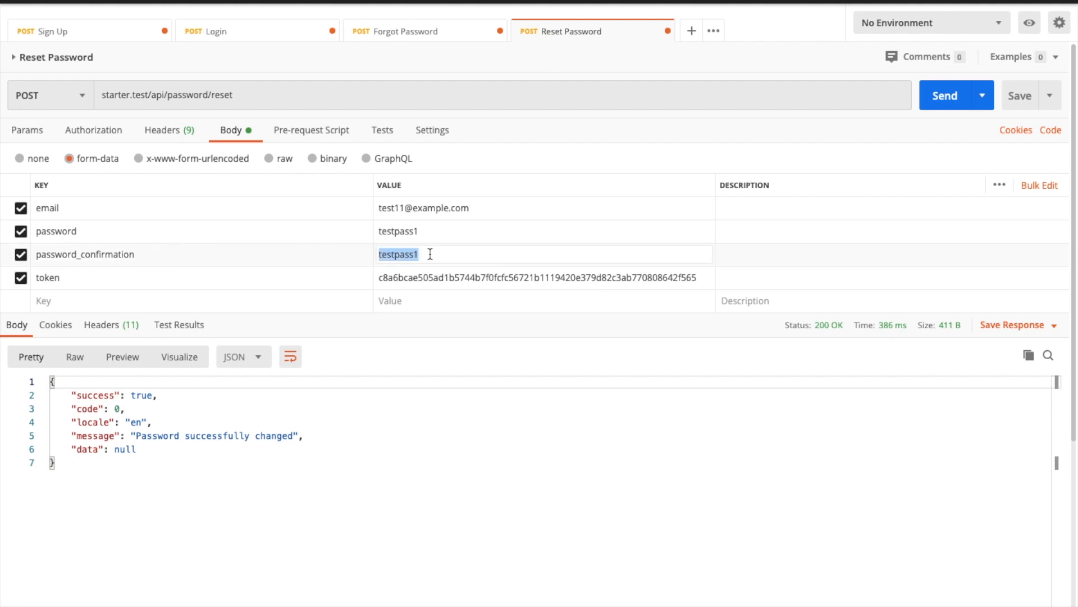
{"action": "mouse_move", "coordinate": [307, 54]}
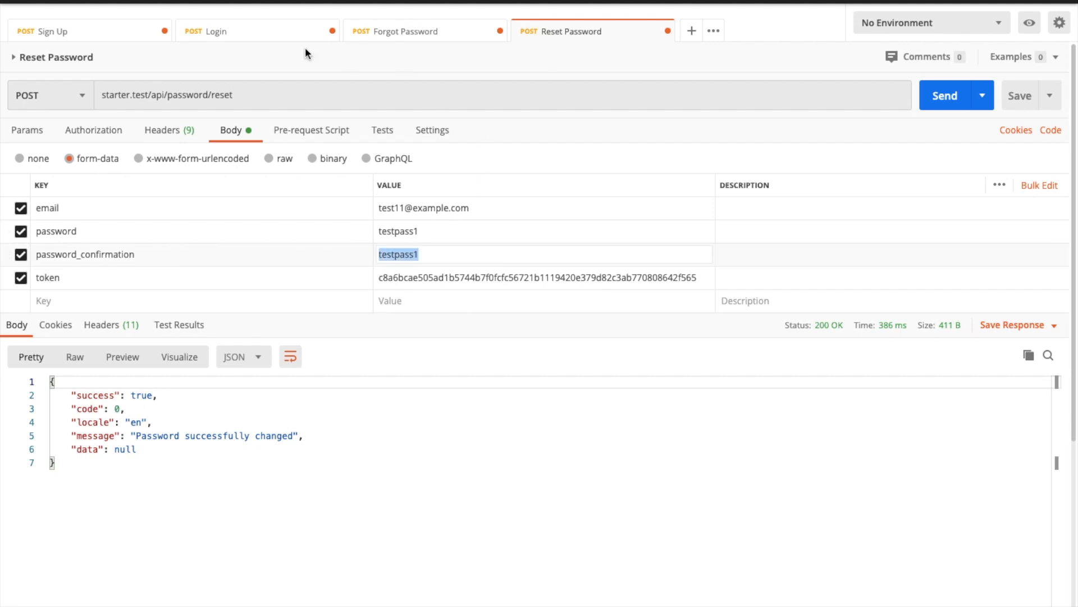
{"action": "left_click", "coordinate": [215, 31]}
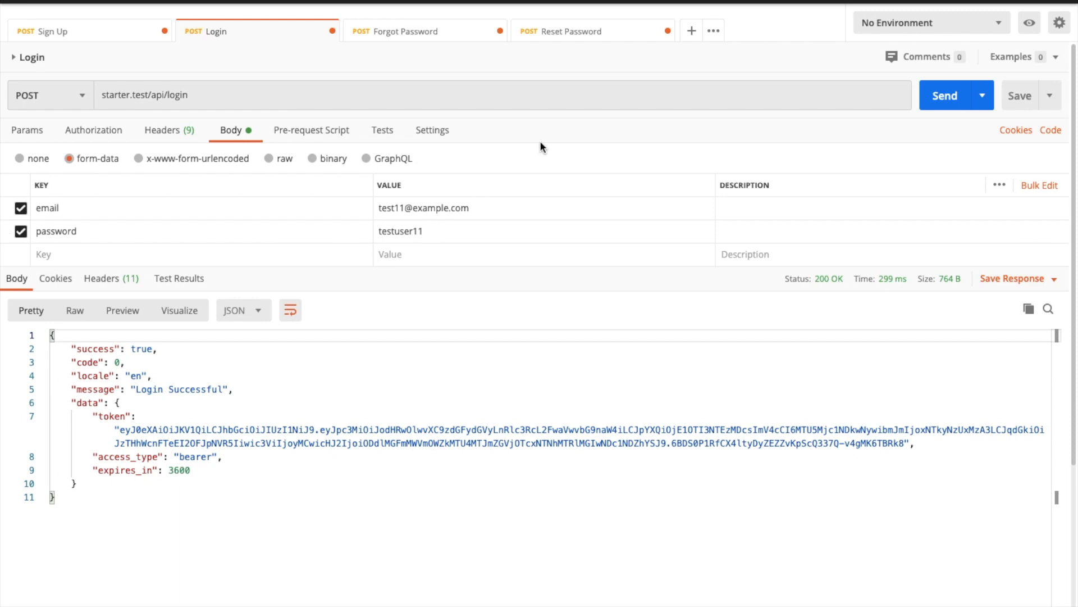
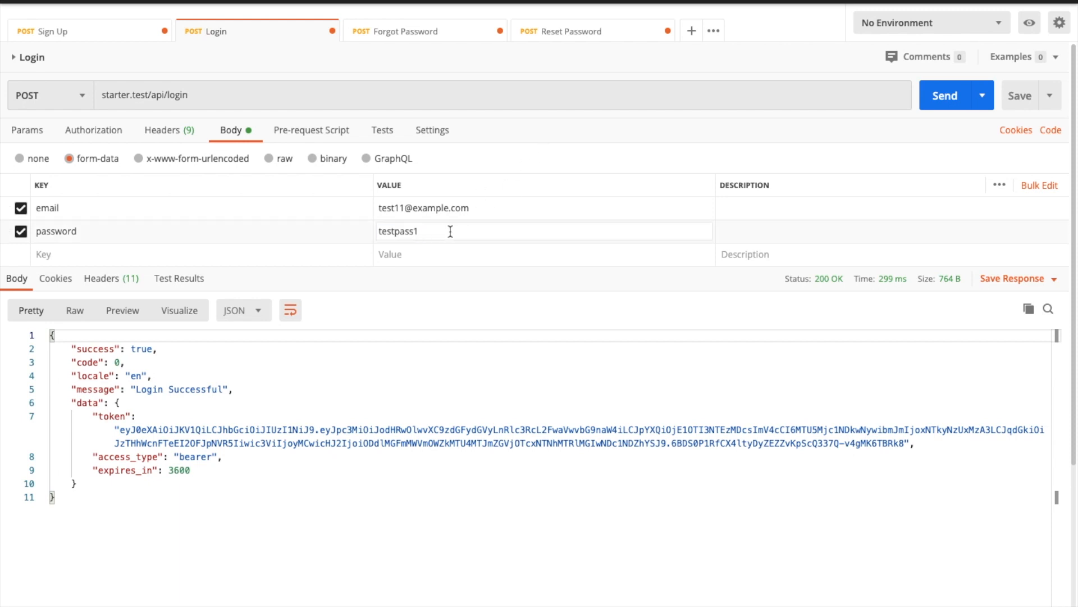
{"action": "left_click", "coordinate": [945, 94]}
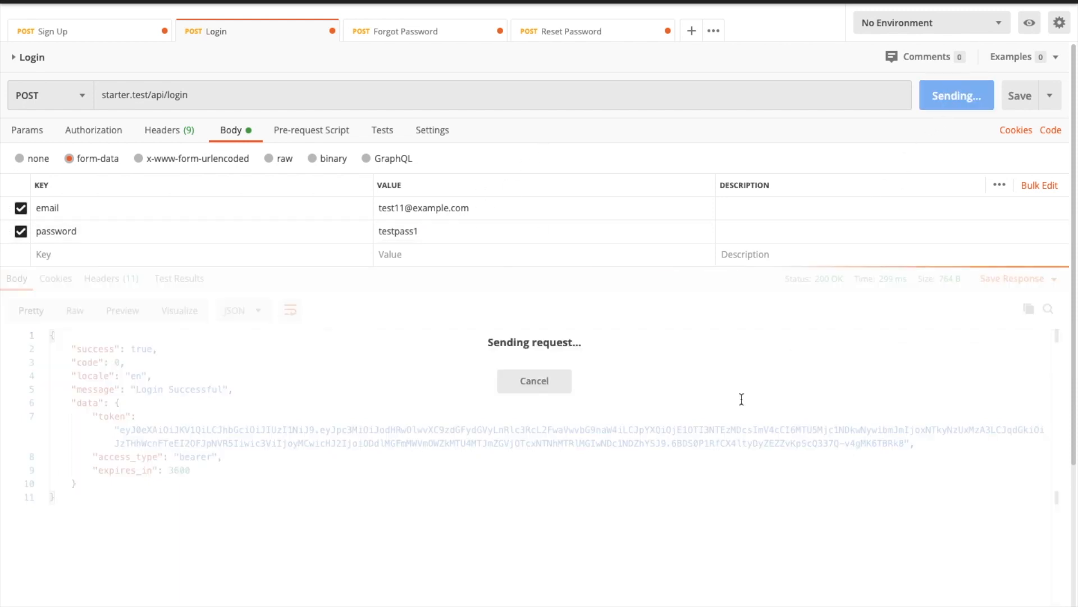